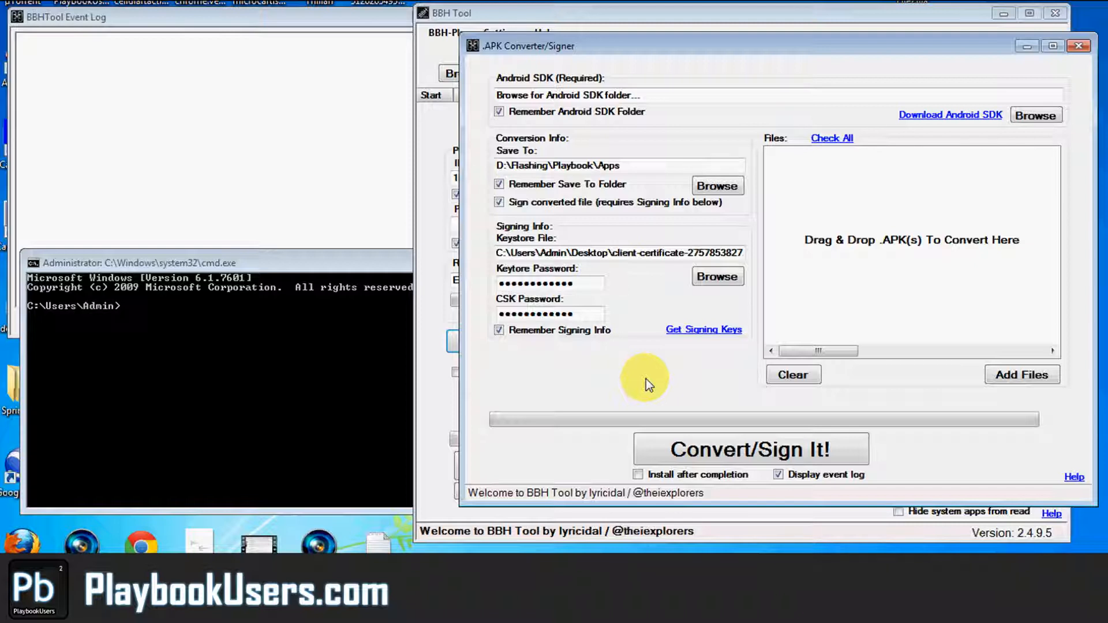
pyautogui.moveTo(512, 275)
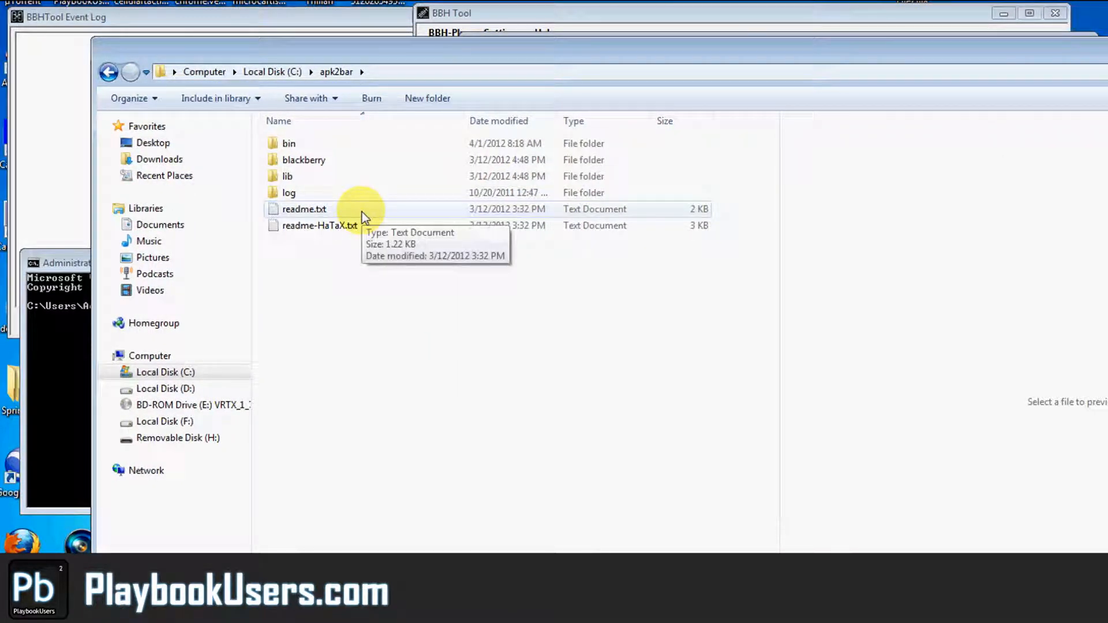
pyautogui.moveTo(327, 228)
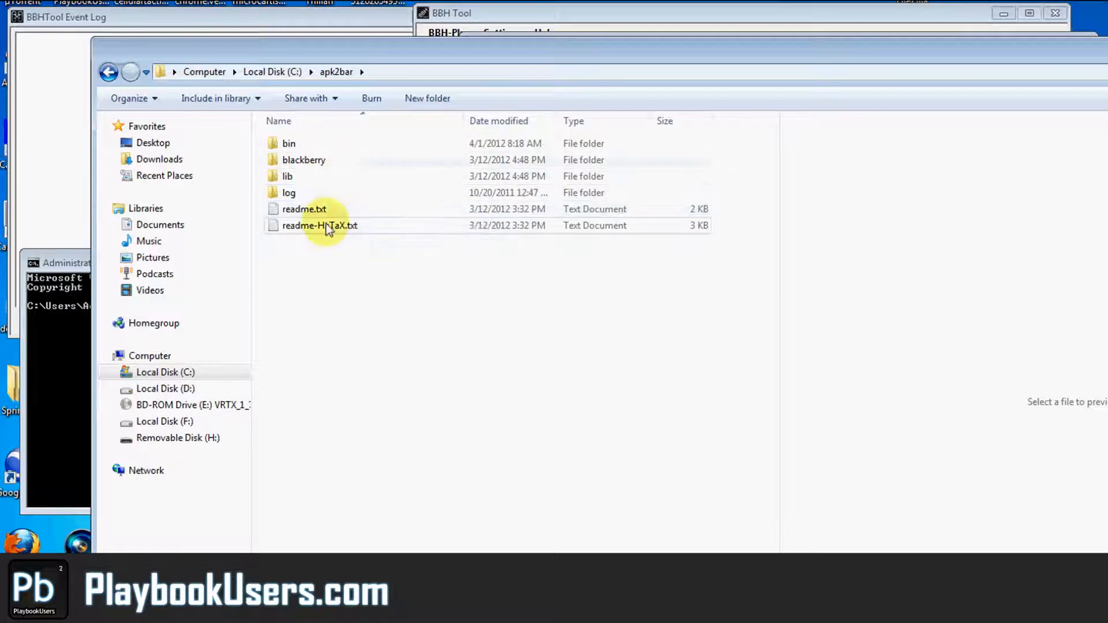
# Preview readme-HaTaX.txt in the apk2bar folder, then return to BBH Tool
pyautogui.click(319, 225)
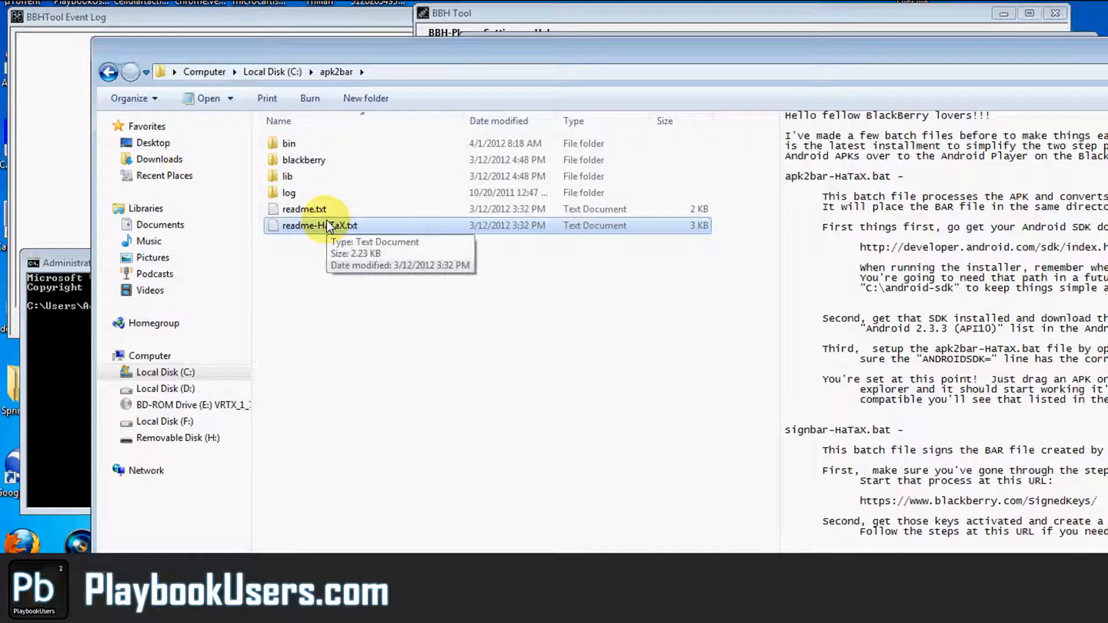
pyautogui.moveTo(322, 176)
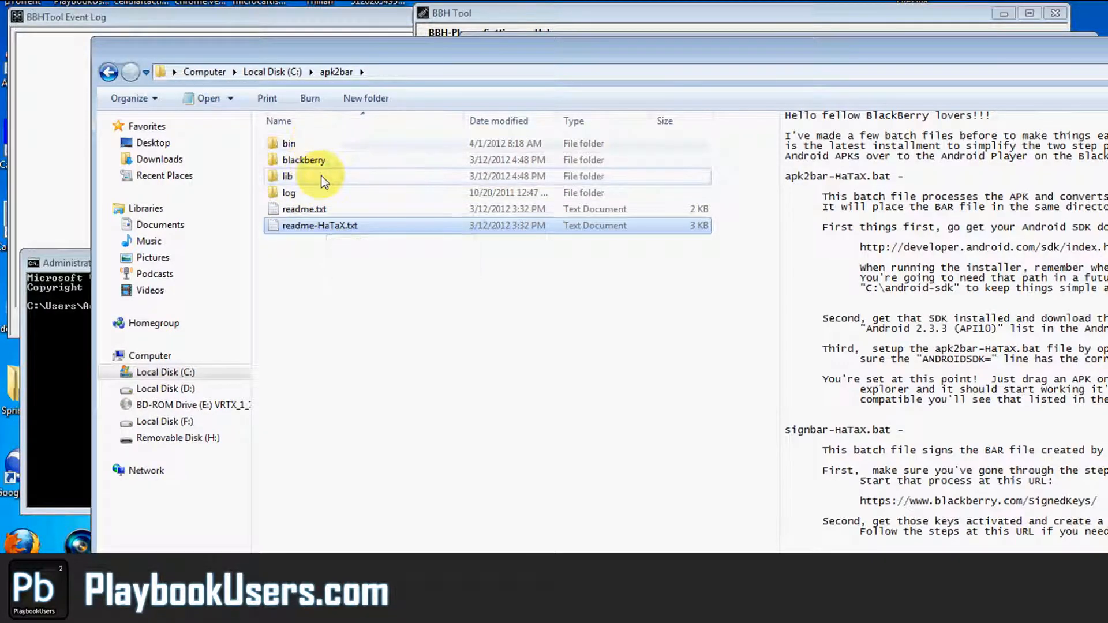
pyautogui.doubleClick(287, 176)
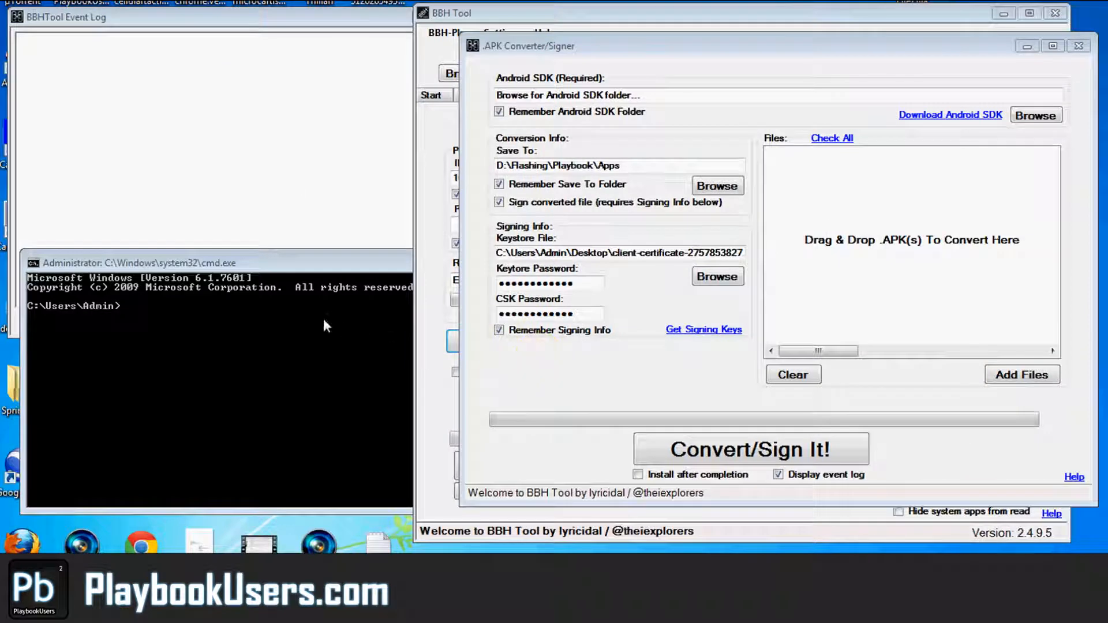
pyautogui.moveTo(965, 257)
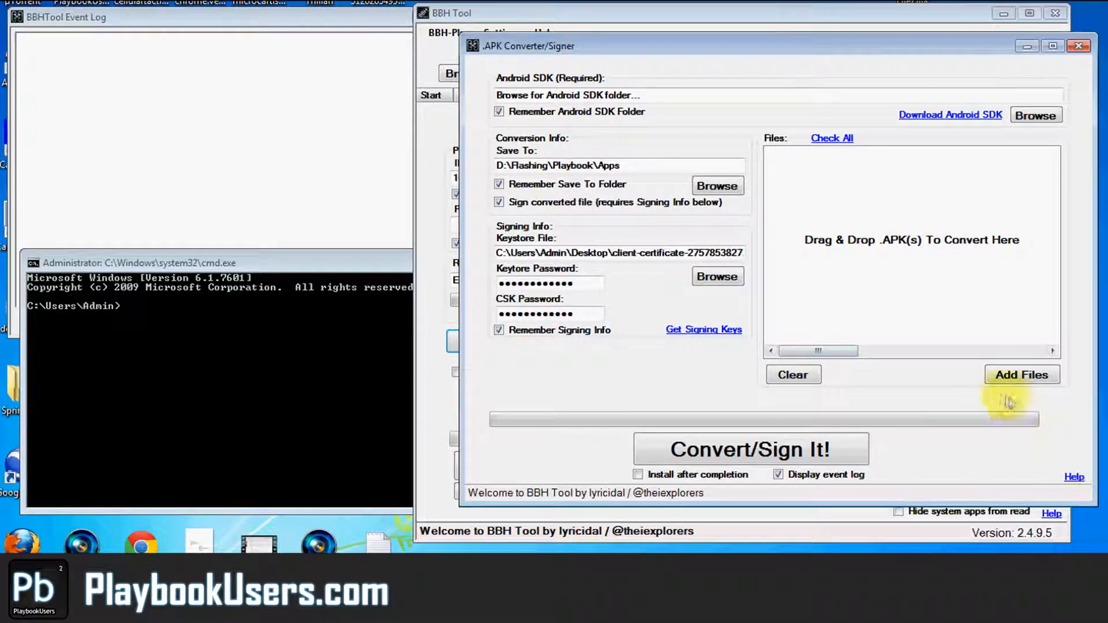
# Add GooglePlus_2.4.1.271037.apk from Desktop\AppstoConvert\Apps Convert to the conversion list
pyautogui.click(1021, 374)
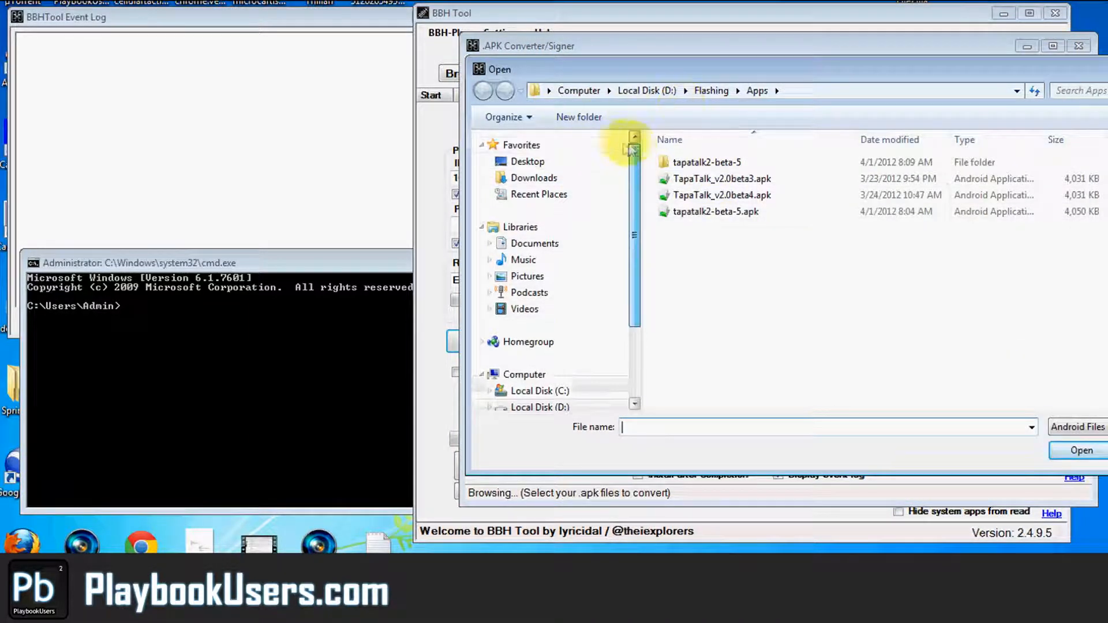
pyautogui.click(528, 162)
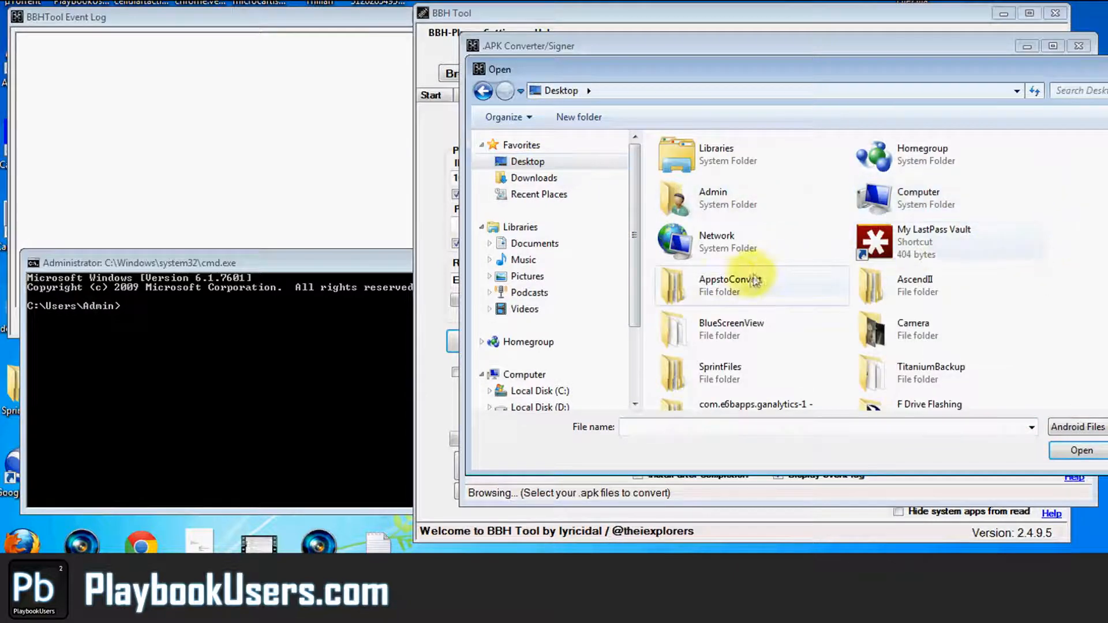
pyautogui.doubleClick(724, 285)
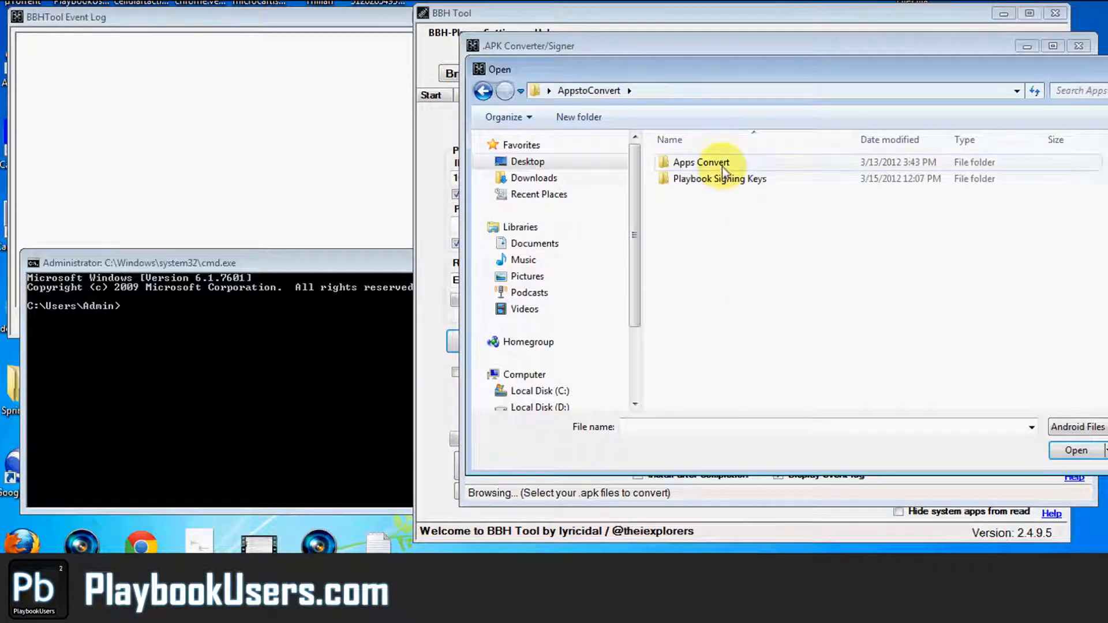
pyautogui.doubleClick(700, 162)
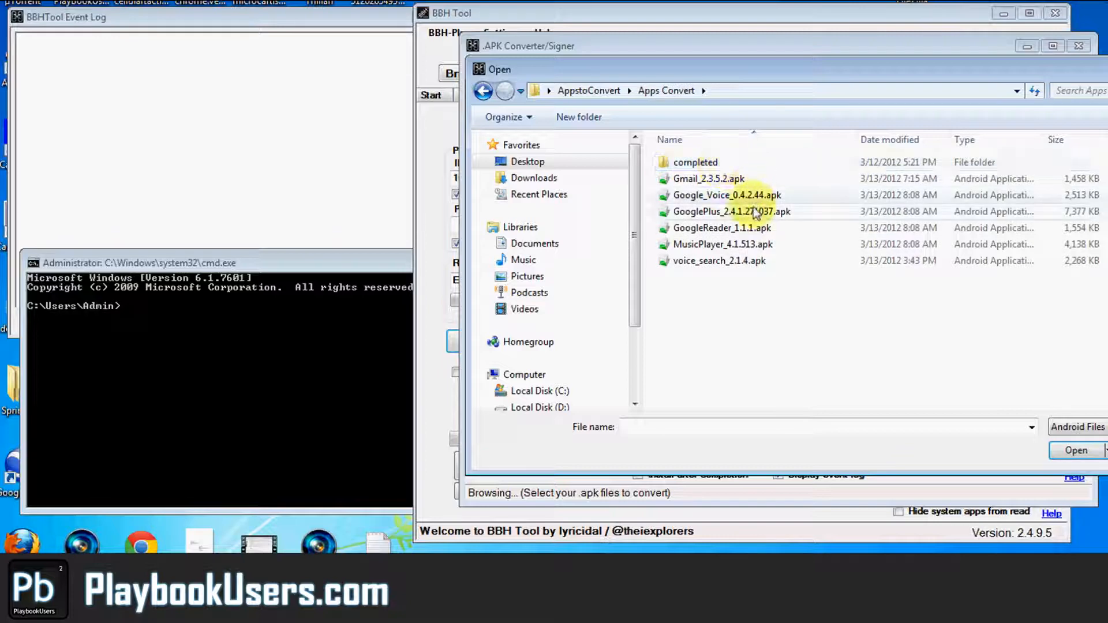
pyautogui.click(1075, 450)
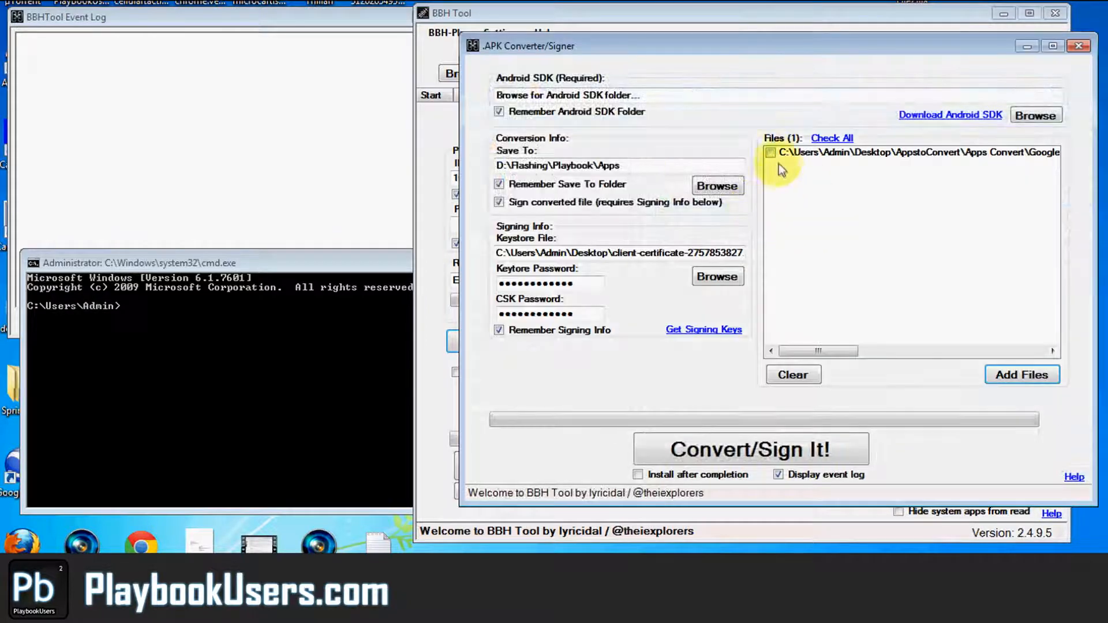
# Tick the GooglePlus file and attempt Convert/Sign, dismissing the missing Android SDK warning
pyautogui.click(771, 152)
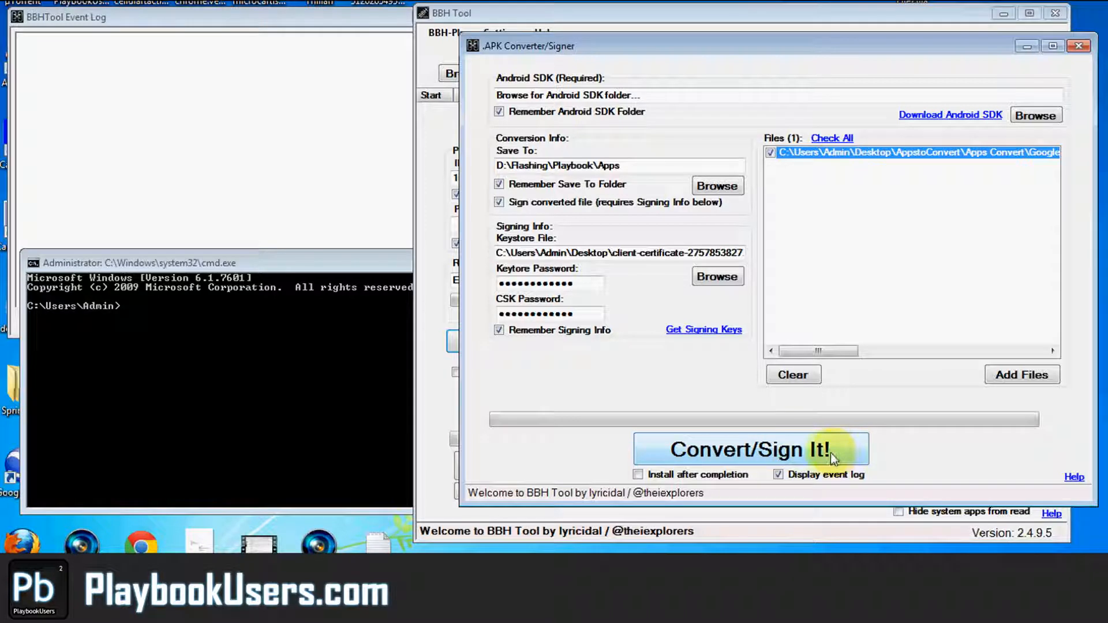
pyautogui.click(750, 449)
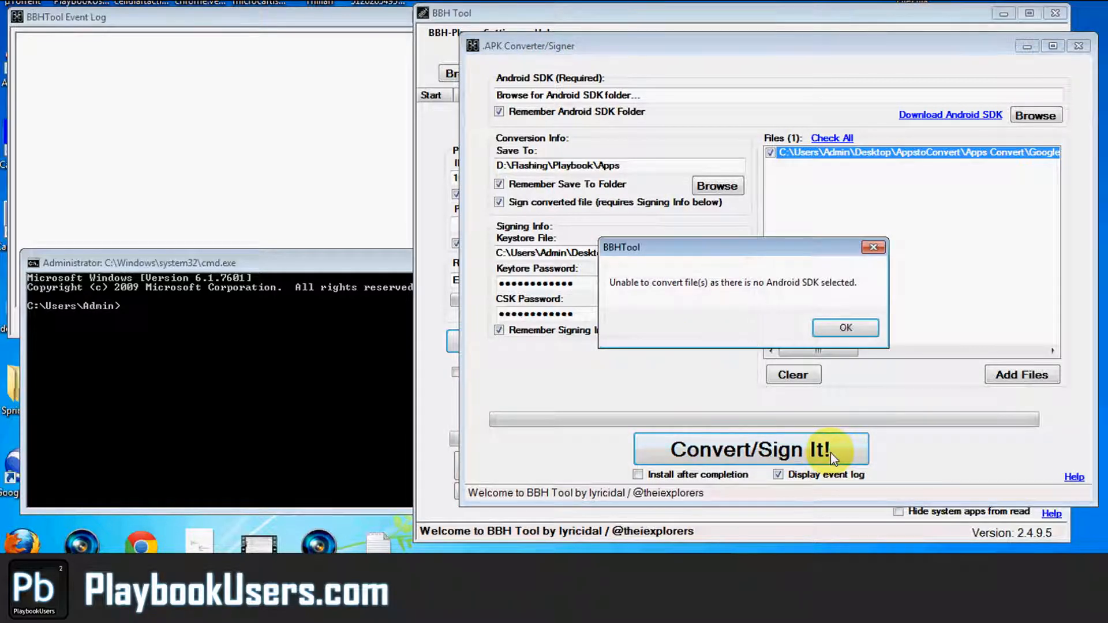
pyautogui.click(844, 326)
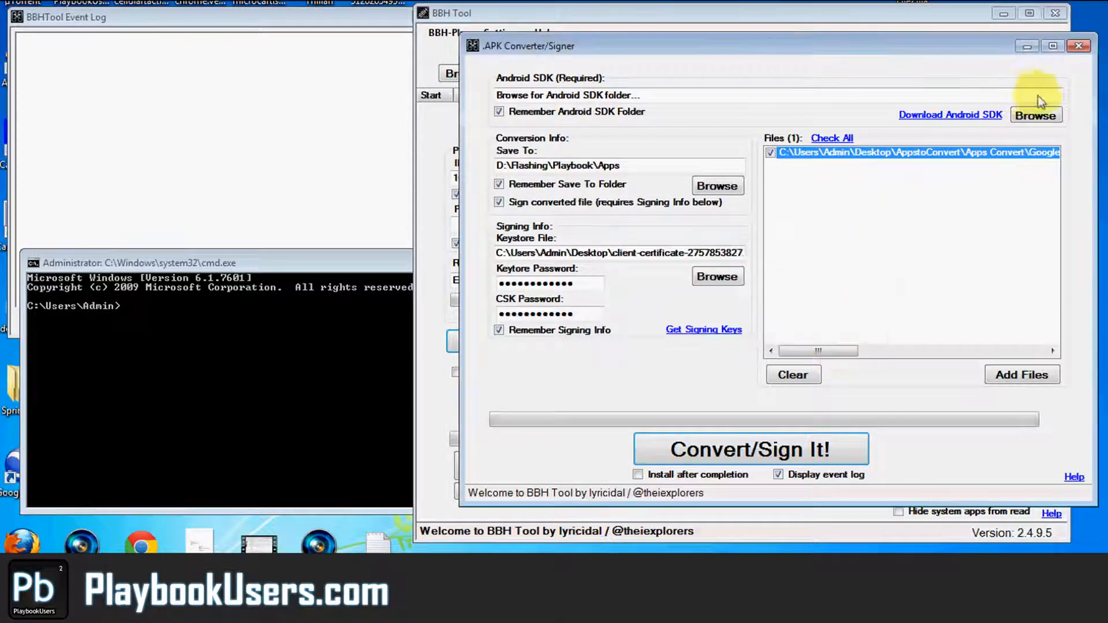
# Set the Android SDK folder to F:\AndroidSDK
pyautogui.click(1037, 114)
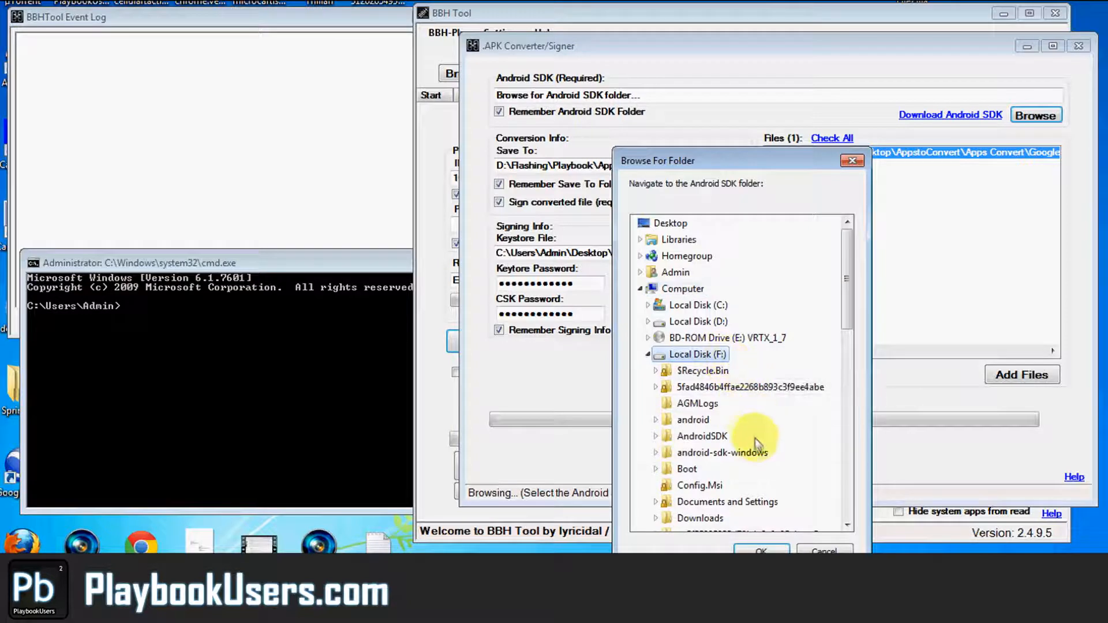
pyautogui.click(702, 436)
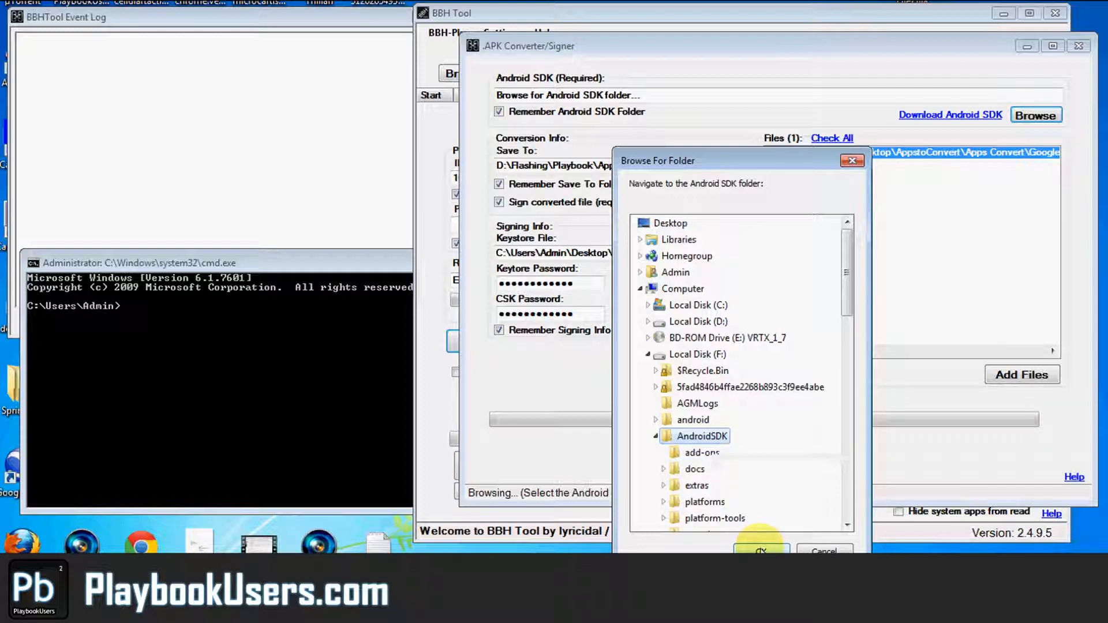
pyautogui.click(760, 551)
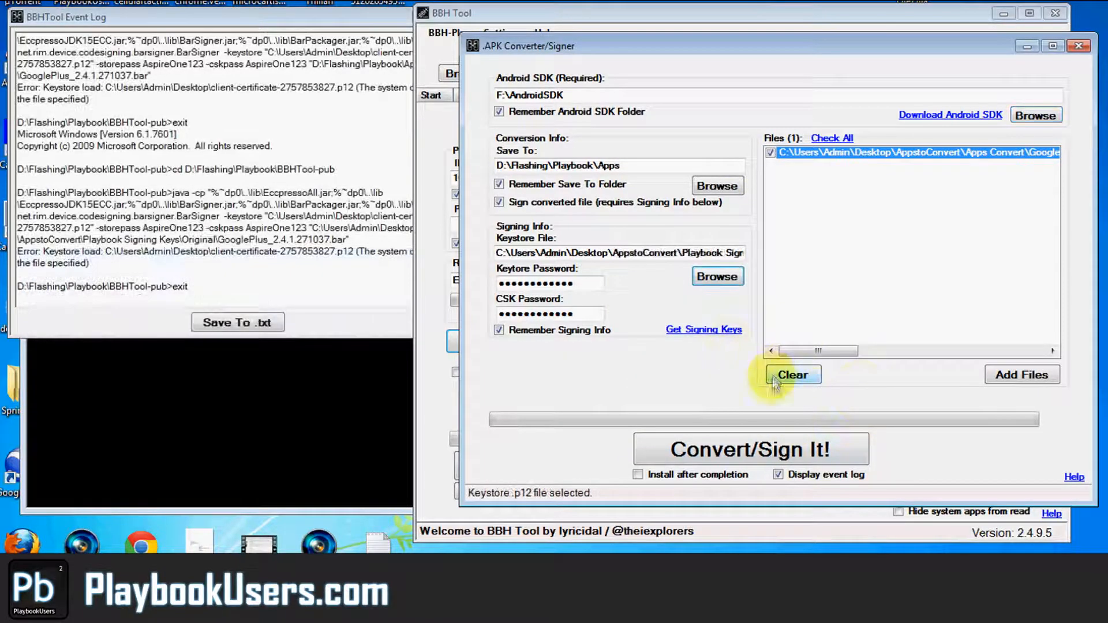
# Convert and sign the GooglePlus APK into a BAR and acknowledge the success message
pyautogui.click(751, 449)
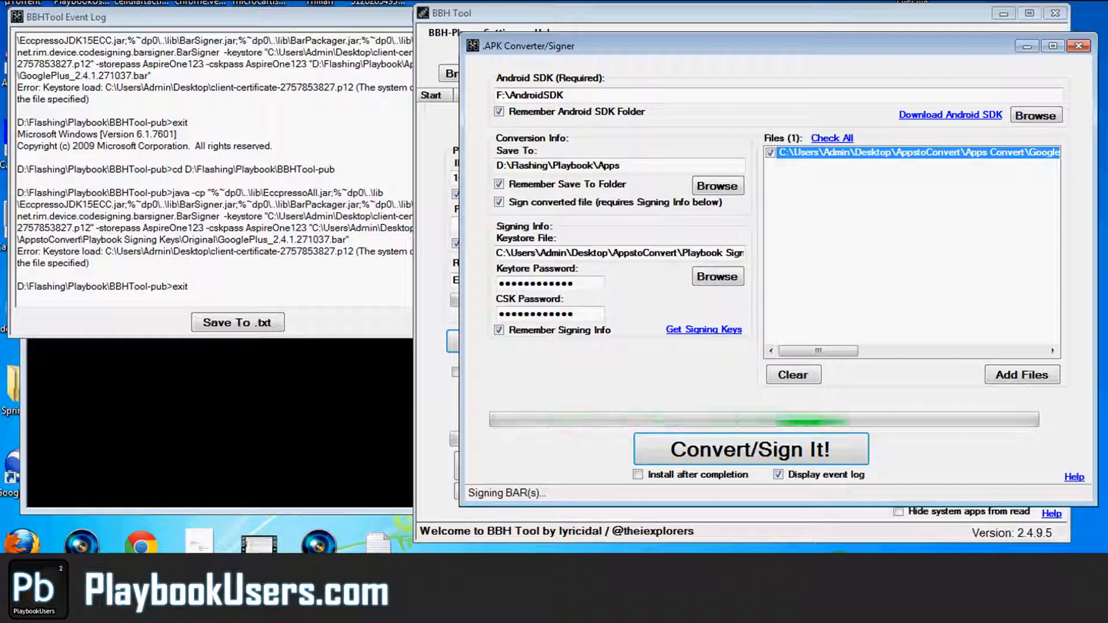
pyautogui.click(747, 449)
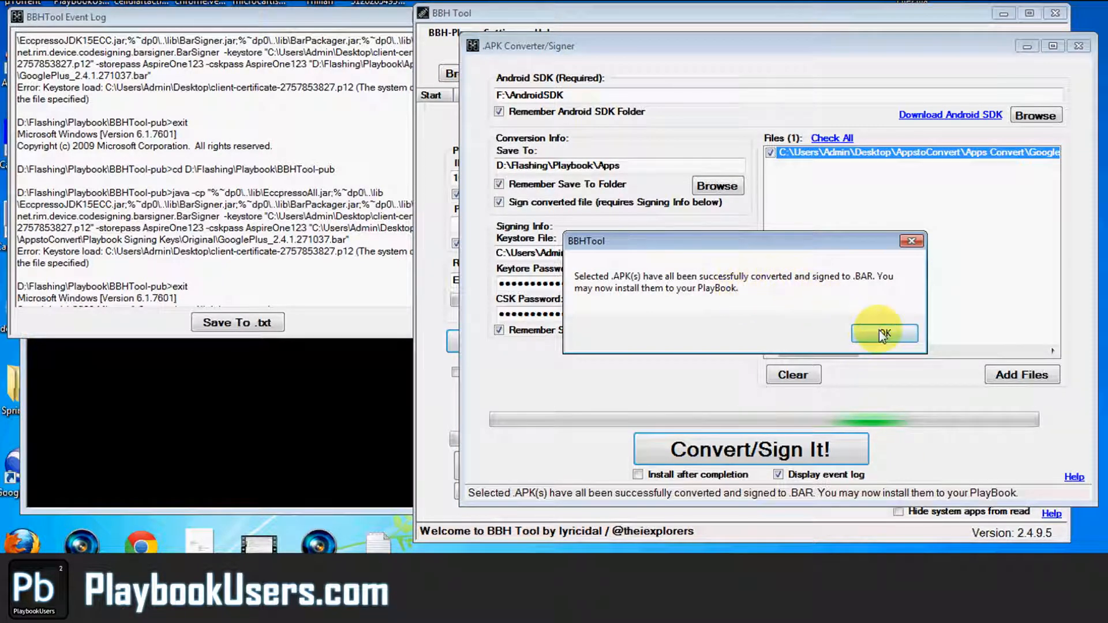
pyautogui.click(884, 333)
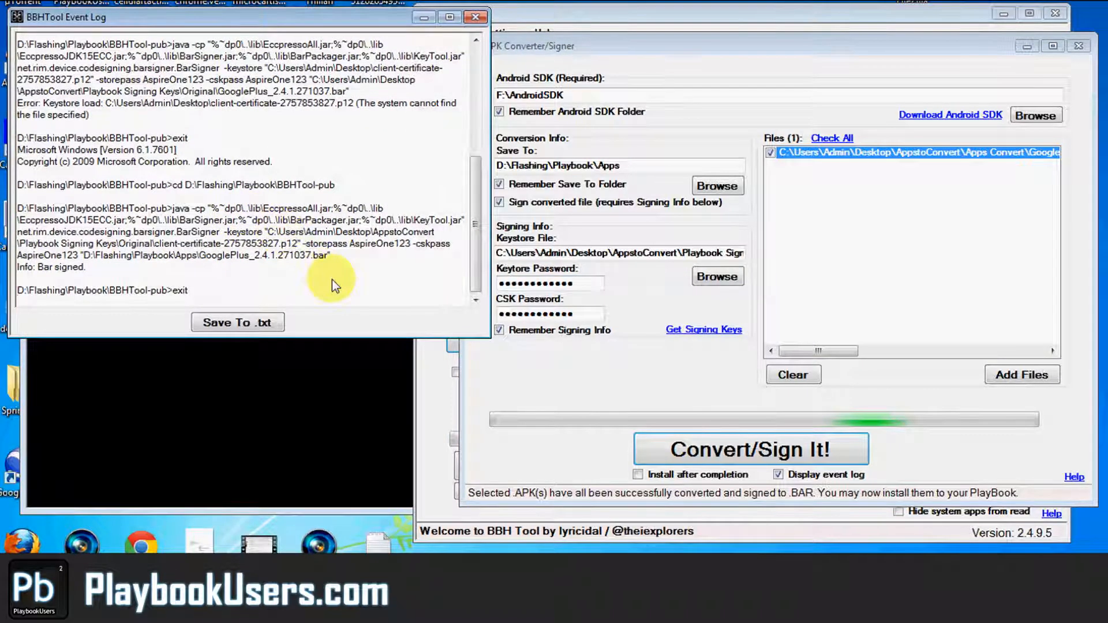
pyautogui.moveTo(608, 349)
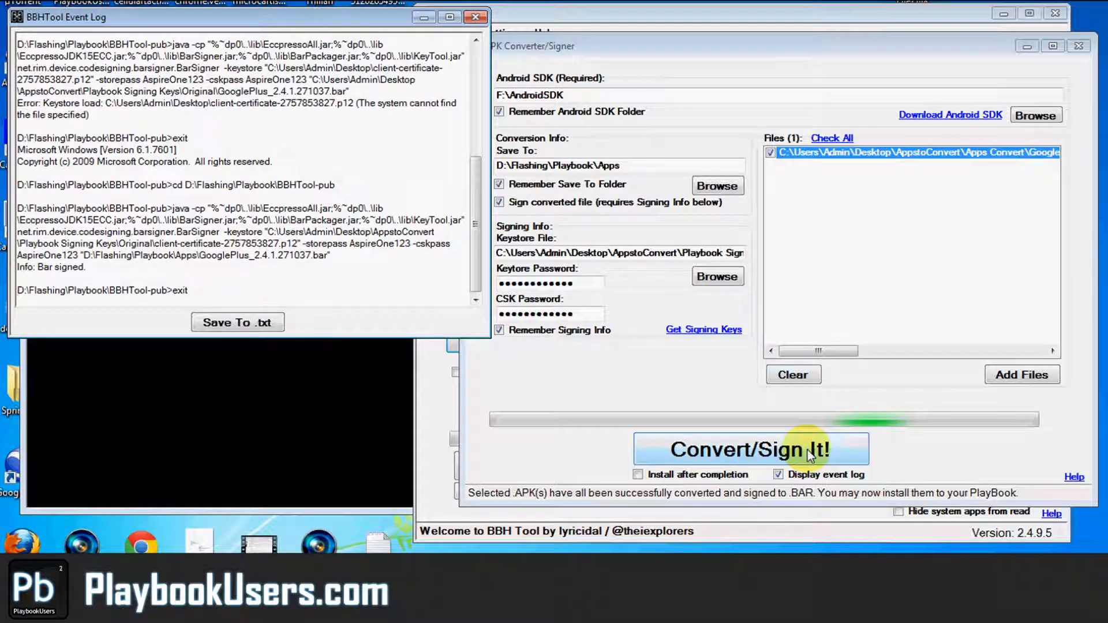
# Run Convert/Sign again, dismiss the failure, and highlight the 'already signed' error line in the log
pyautogui.click(740, 449)
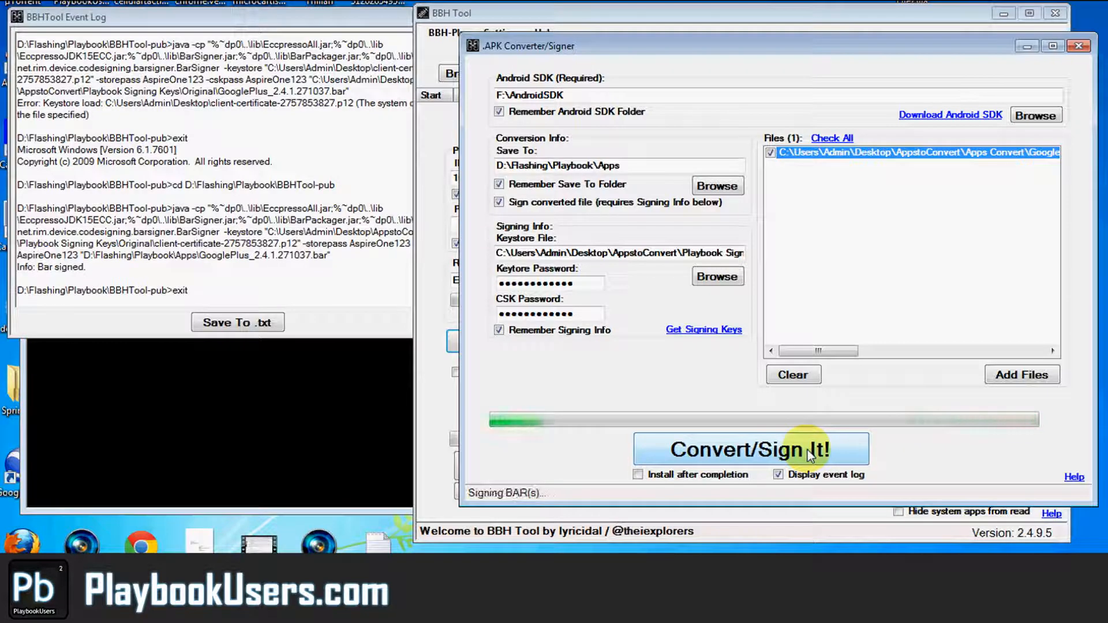
pyautogui.click(750, 449)
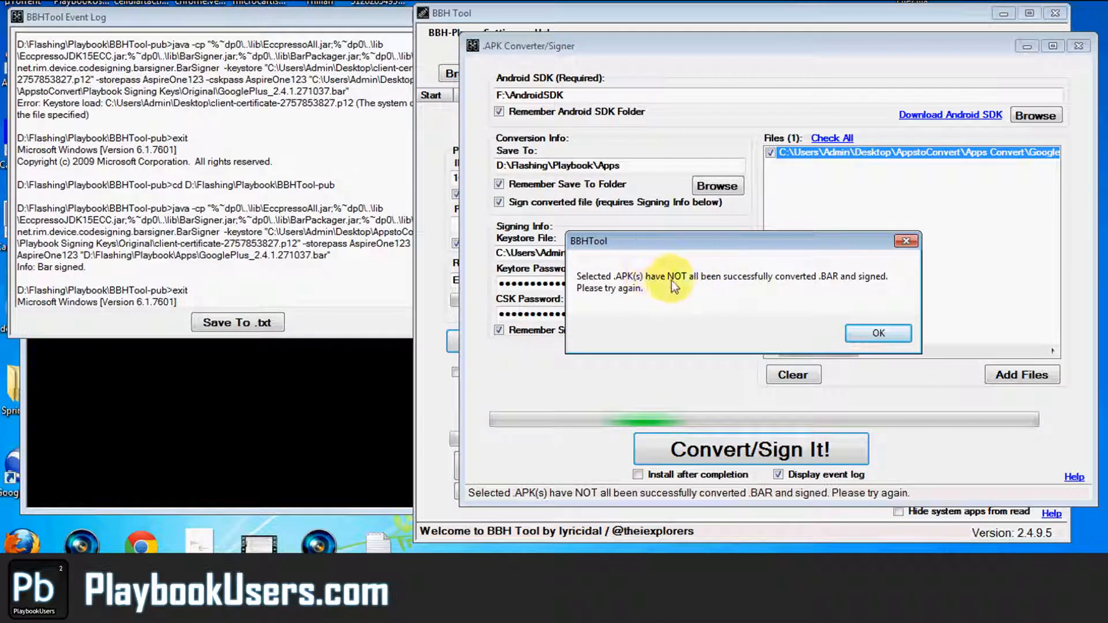
pyautogui.moveTo(859, 307)
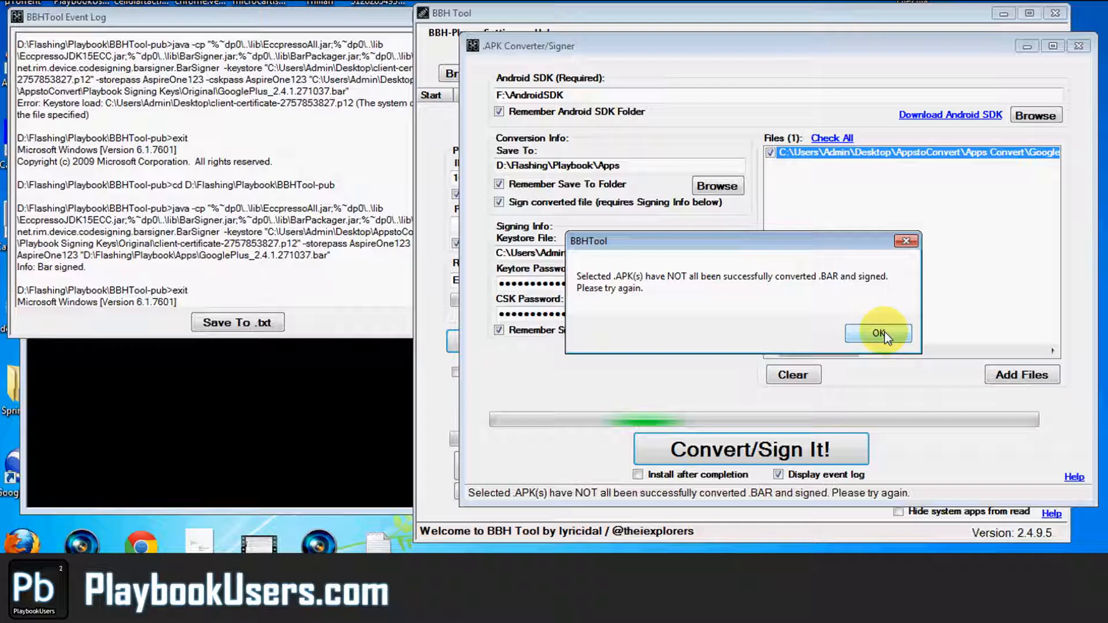
pyautogui.click(878, 334)
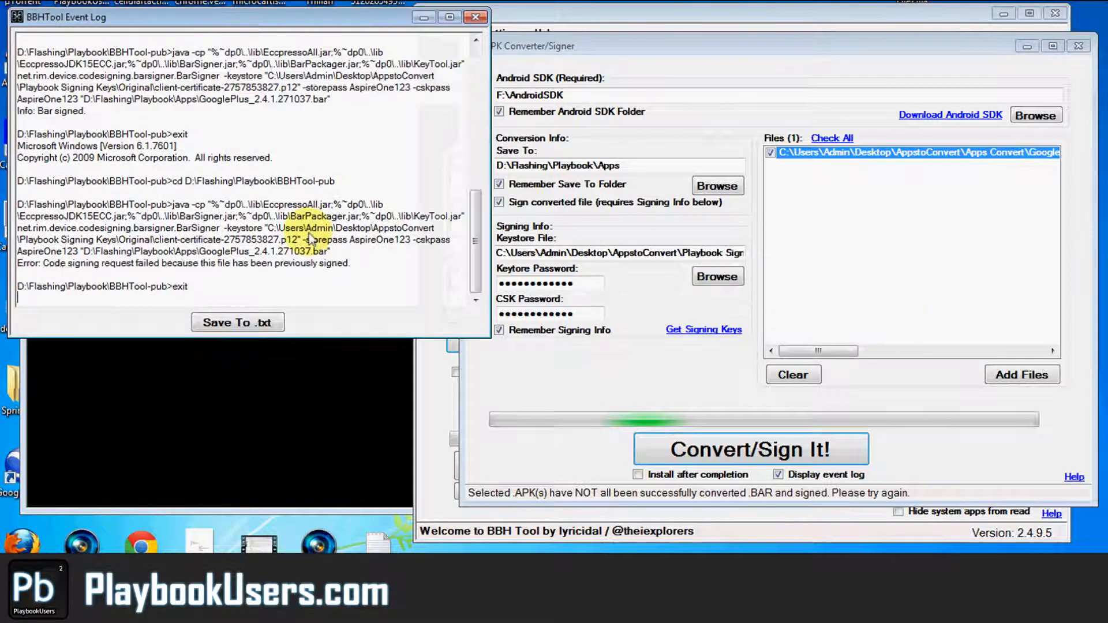
pyautogui.doubleClick(194, 267)
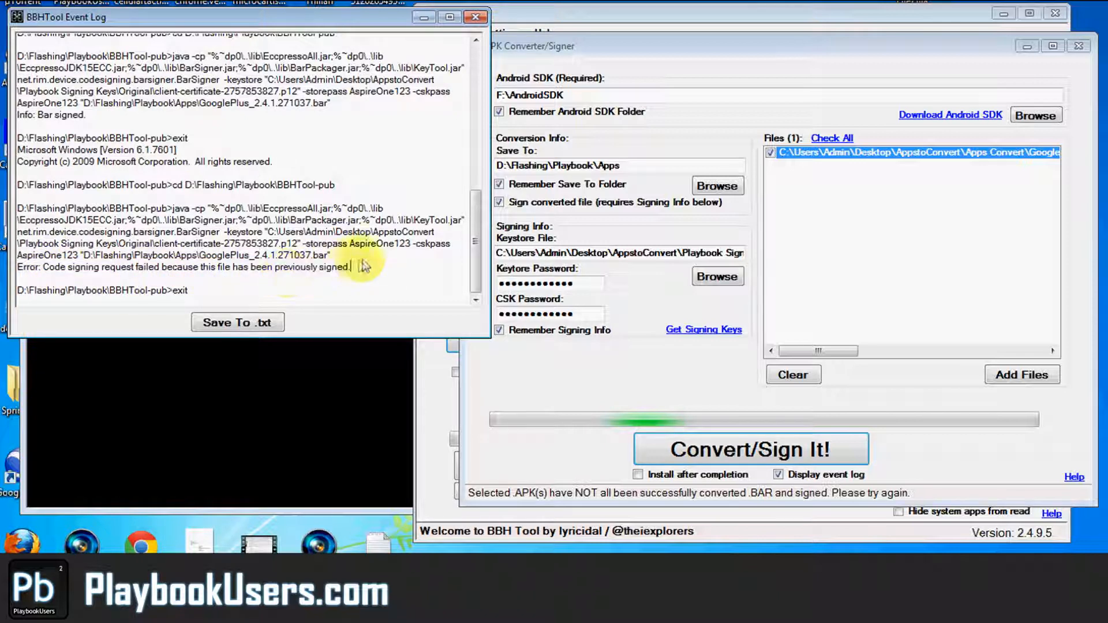
pyautogui.moveTo(416, 276)
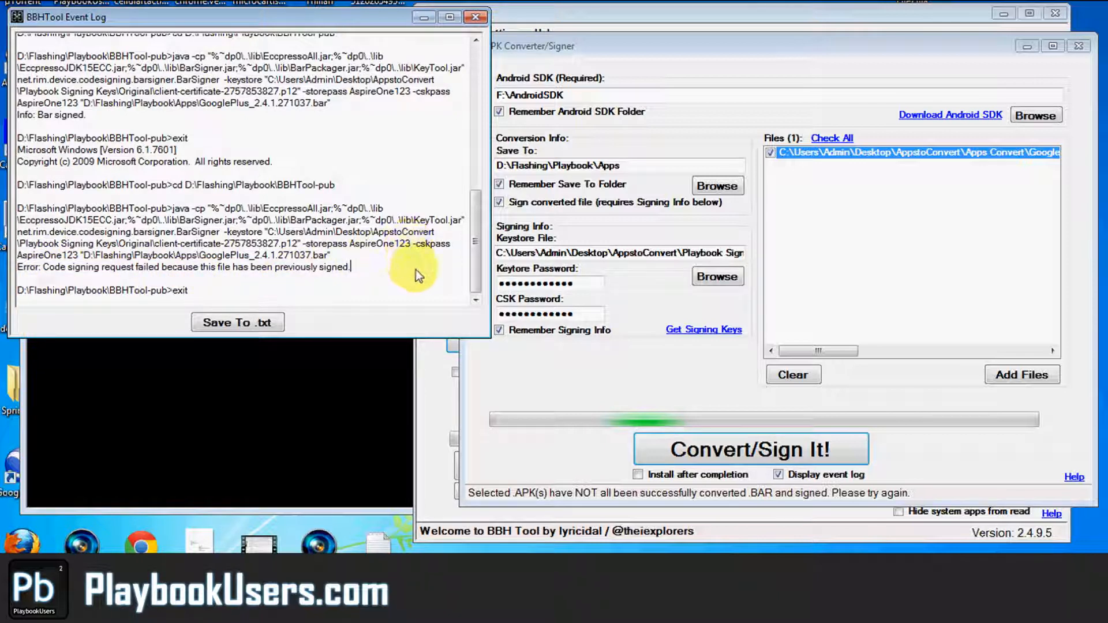
pyautogui.moveTo(373, 240)
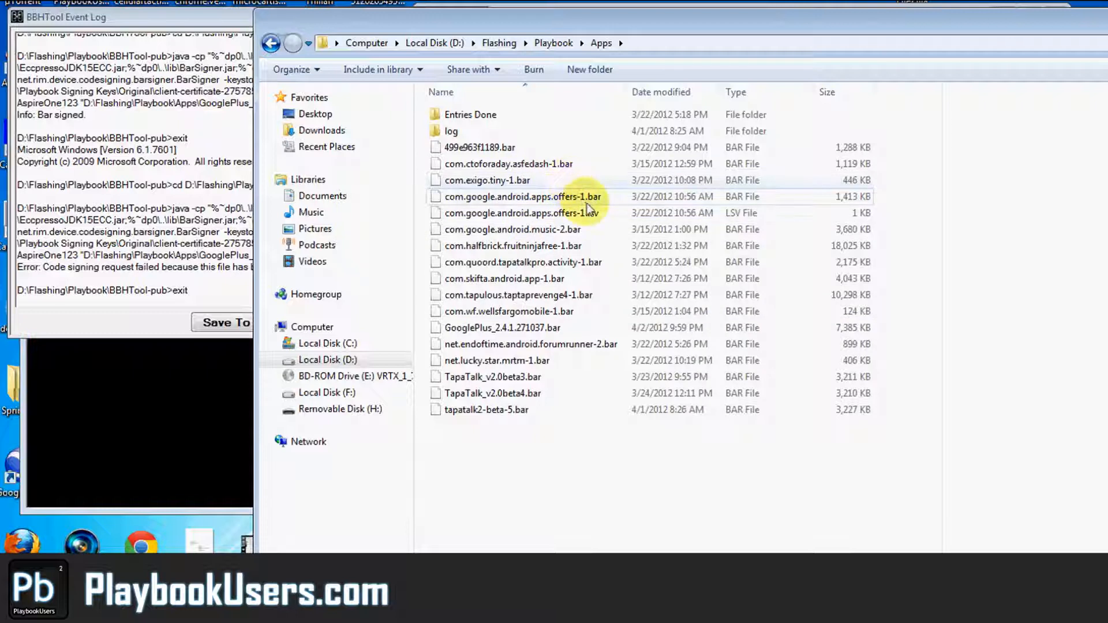
pyautogui.moveTo(573, 326)
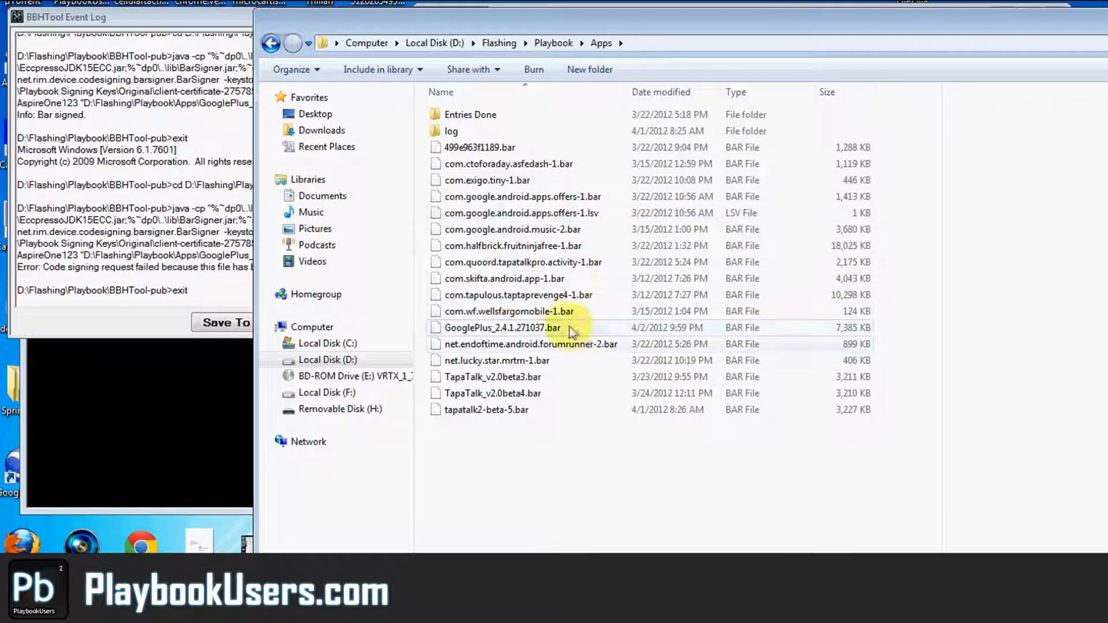
# Select GooglePlus_2.4.1.271037.bar in the D:\Flashing\Playbook\Apps folder
pyautogui.click(502, 326)
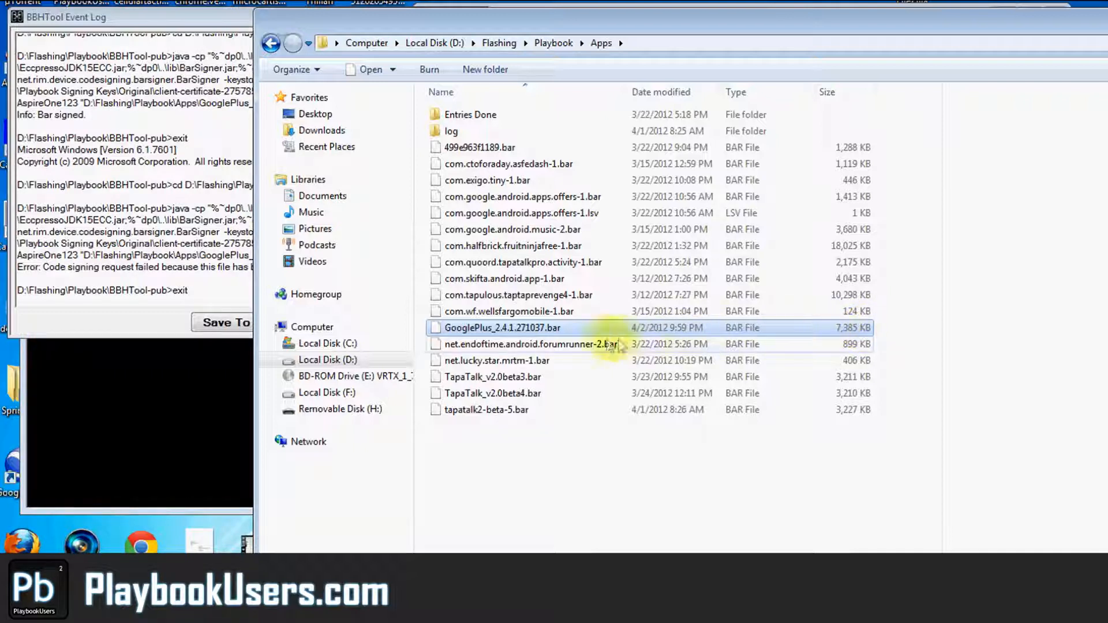
pyautogui.moveTo(558, 329)
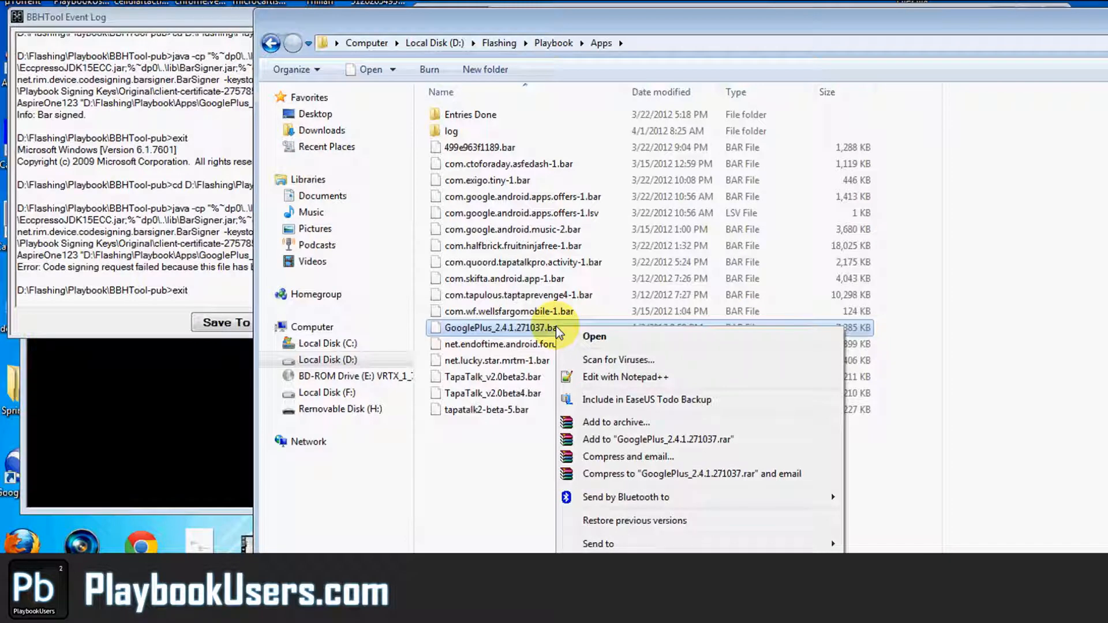
pyautogui.moveTo(599, 379)
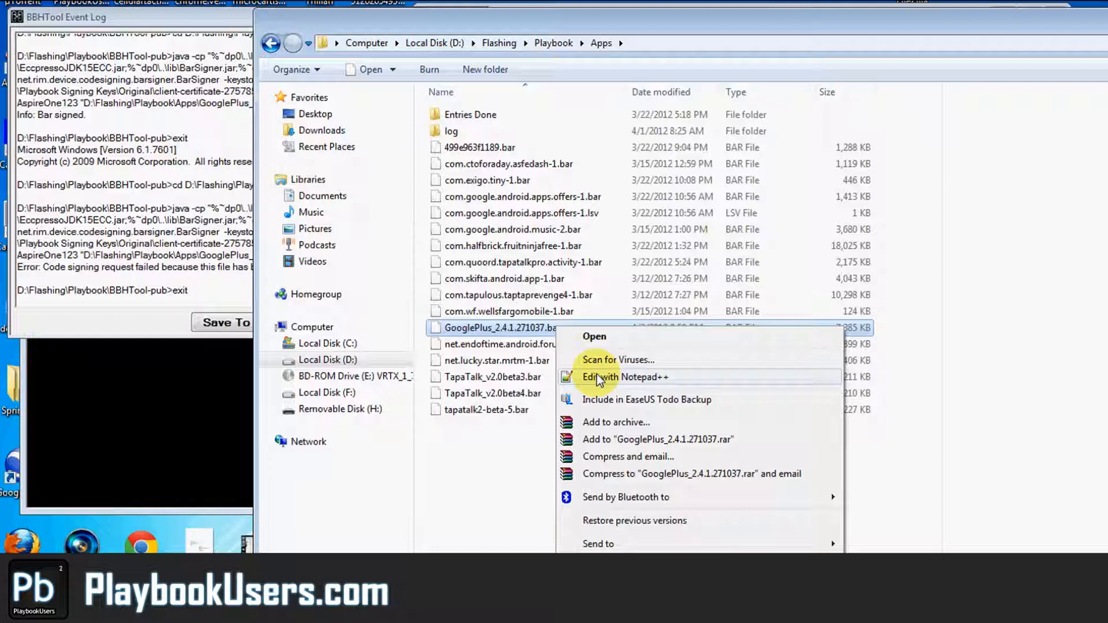
# Choose Edit with Notepad++ for GooglePlus_2.4.1.271037.bar
pyautogui.click(600, 376)
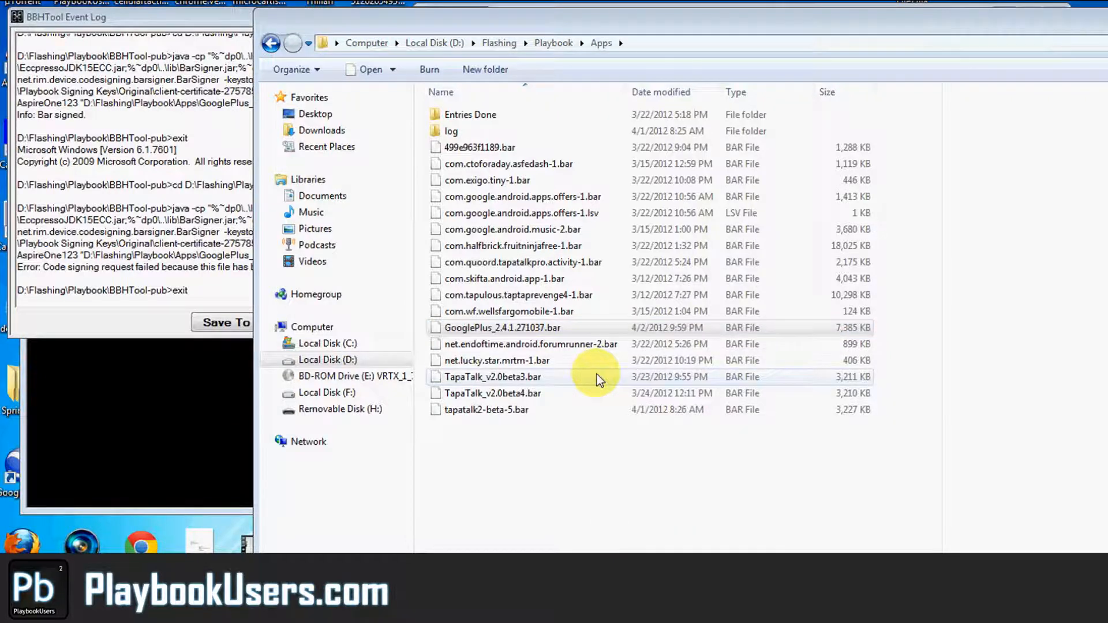
# Change Package-Version and Application-Version to 1.3681.33021.1 and save the bar file
pyautogui.doubleClick(502, 327)
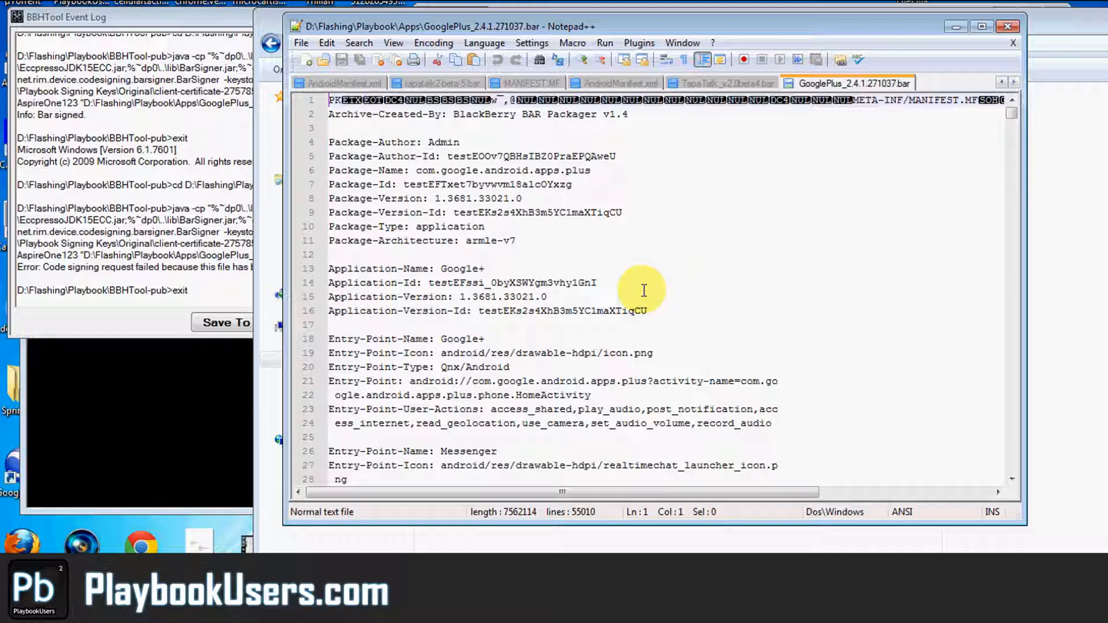
pyautogui.moveTo(366, 162)
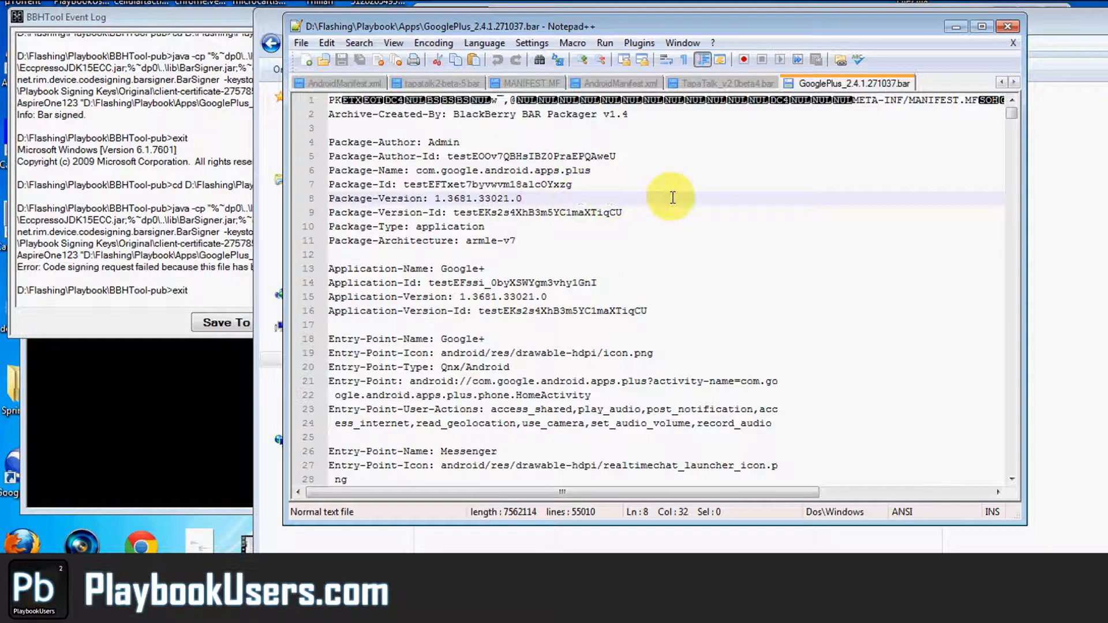
pyautogui.write('1')
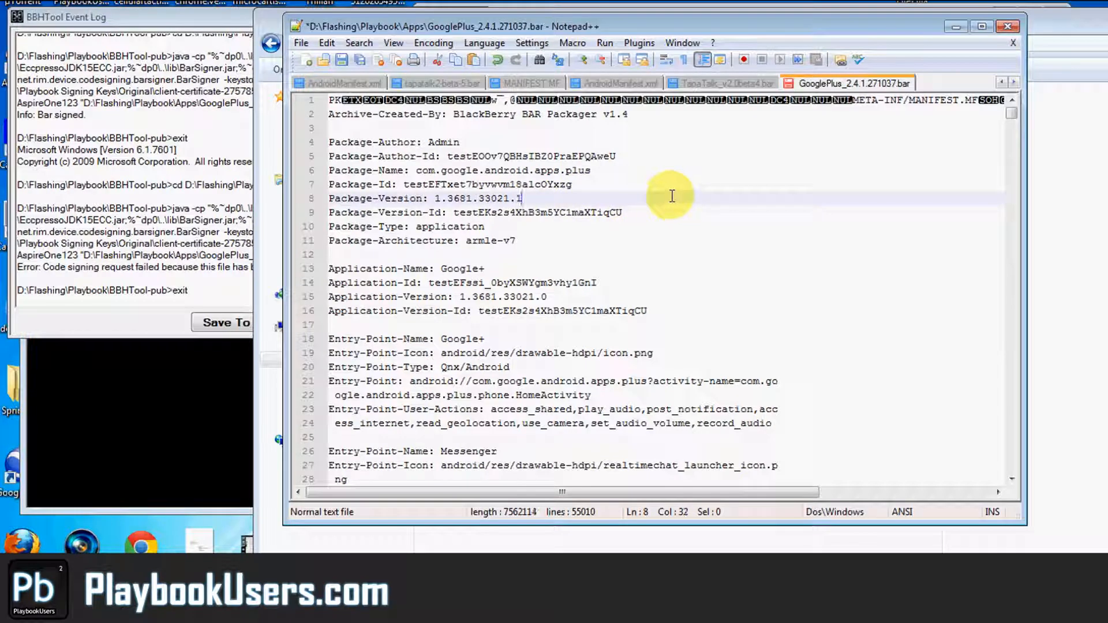
pyautogui.click(546, 296)
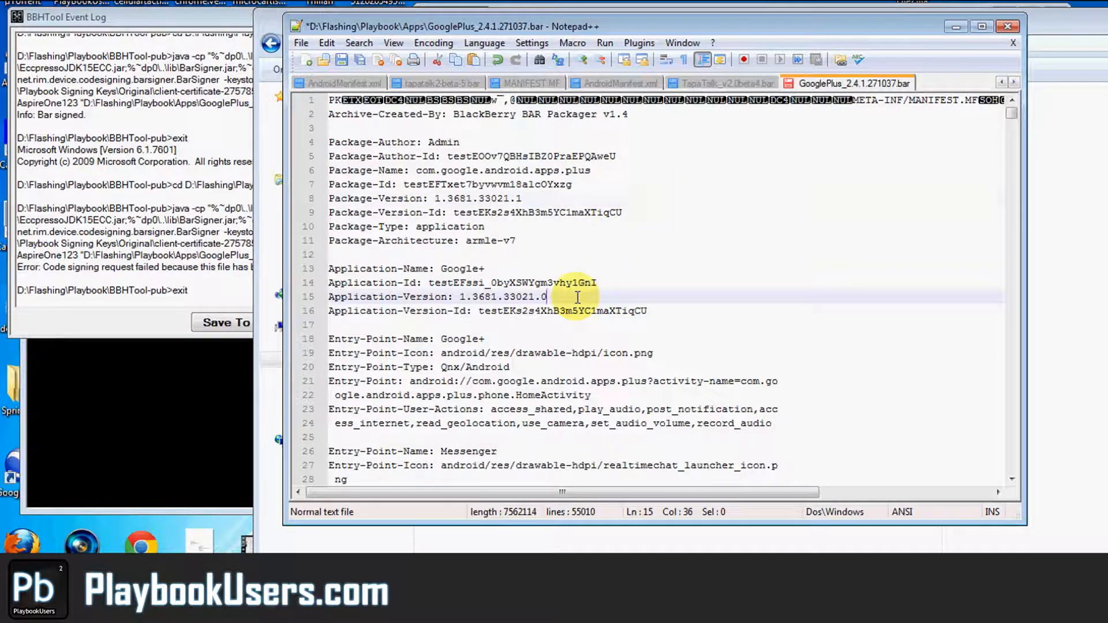
pyautogui.press('Backspace')
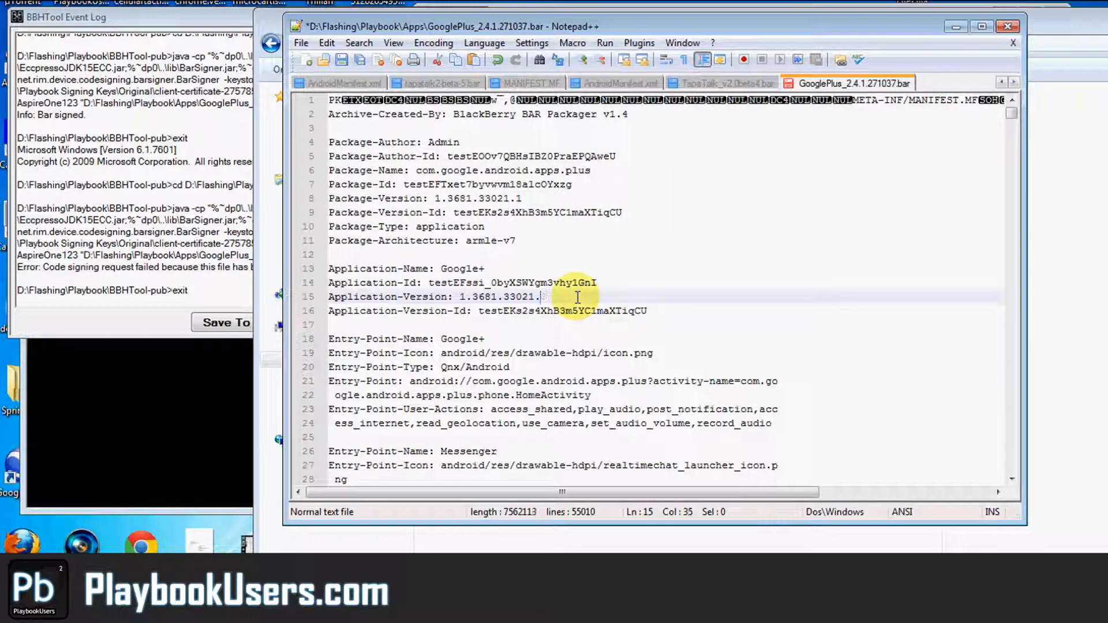
pyautogui.write('1')
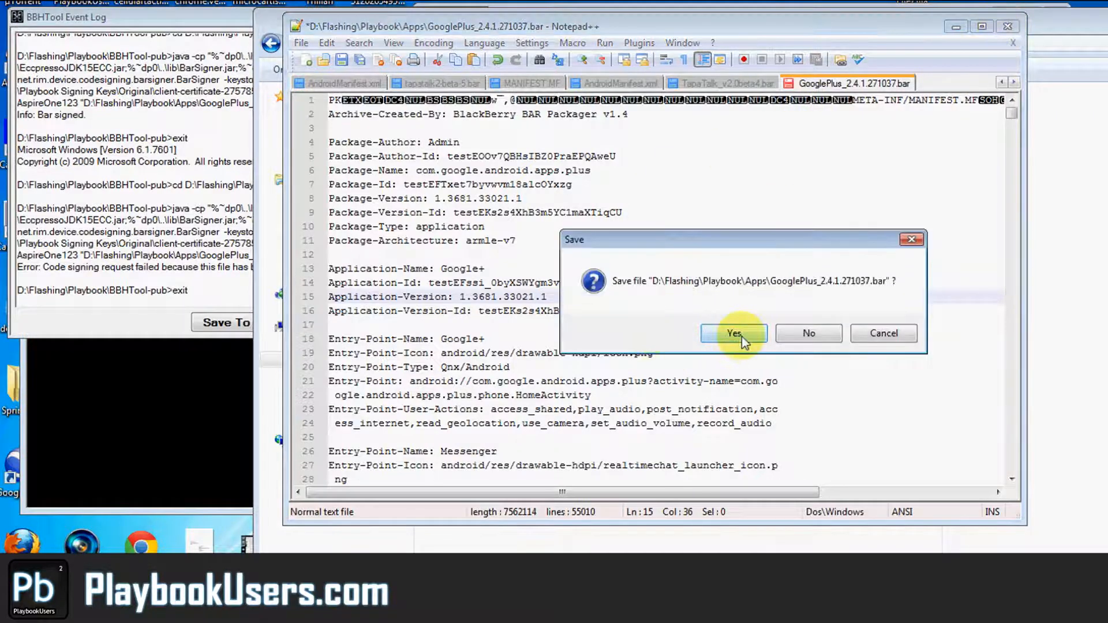
pyautogui.click(734, 332)
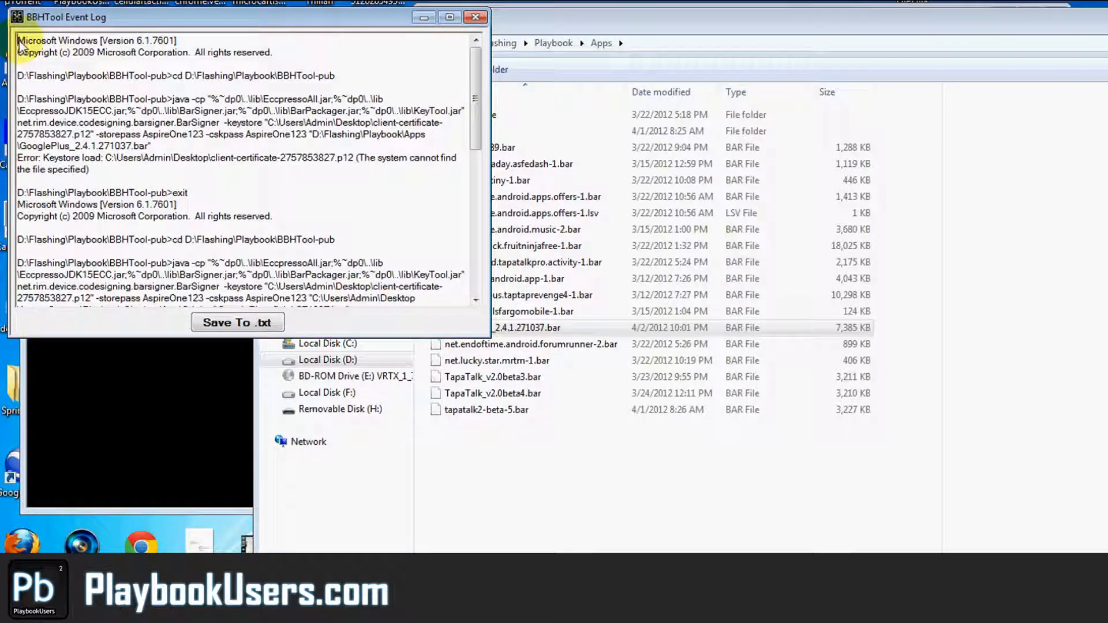
pyautogui.moveTo(263, 55)
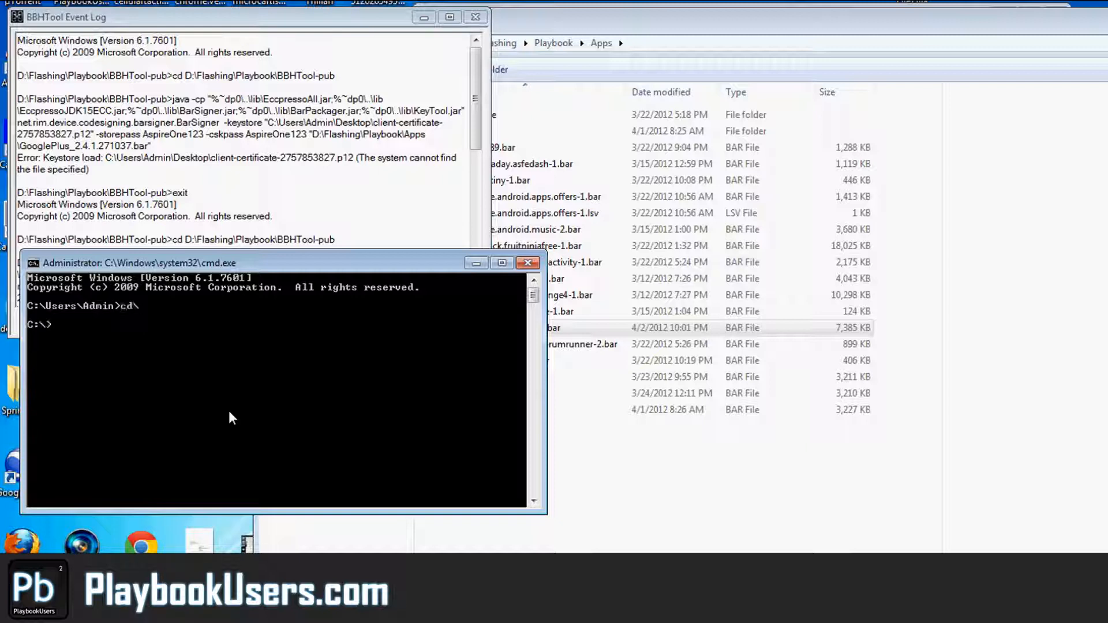
# Switch to drive D and cd into Flashing\Playbook\BBHTool-pub
pyautogui.write('d:')
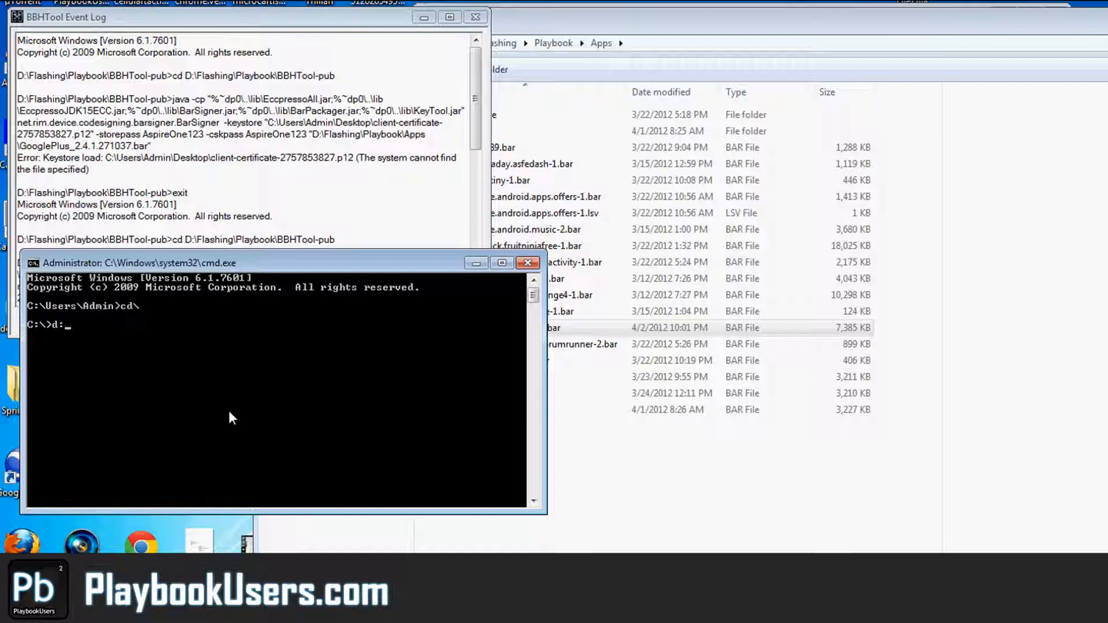
pyautogui.press('Return')
pyautogui.write('cd')
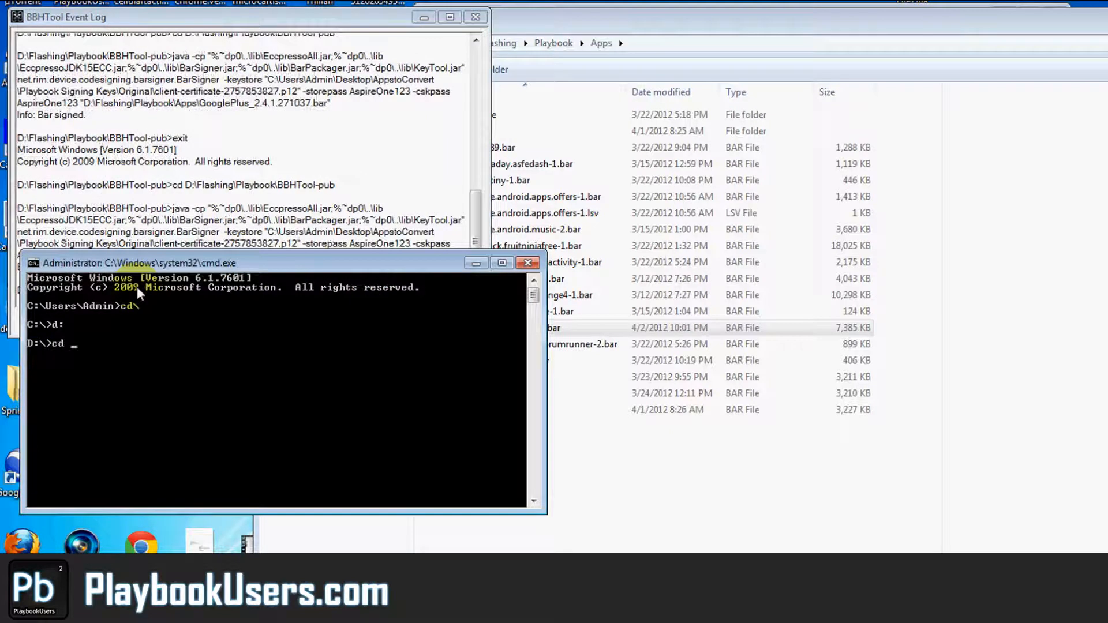
pyautogui.write('Flashing\\P')
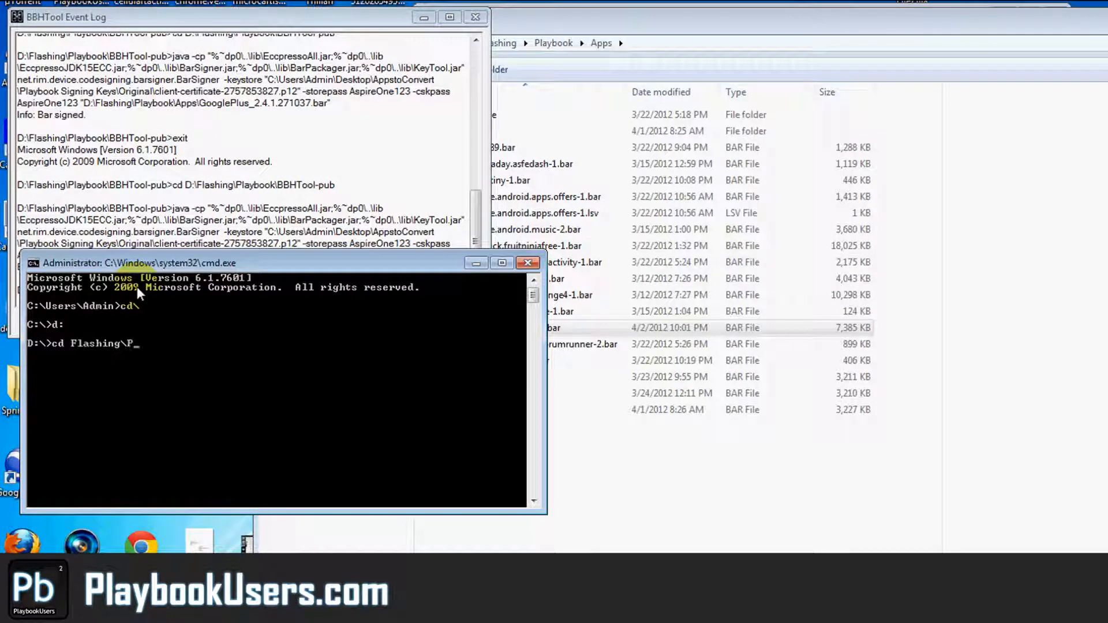
pyautogui.write('laybook')
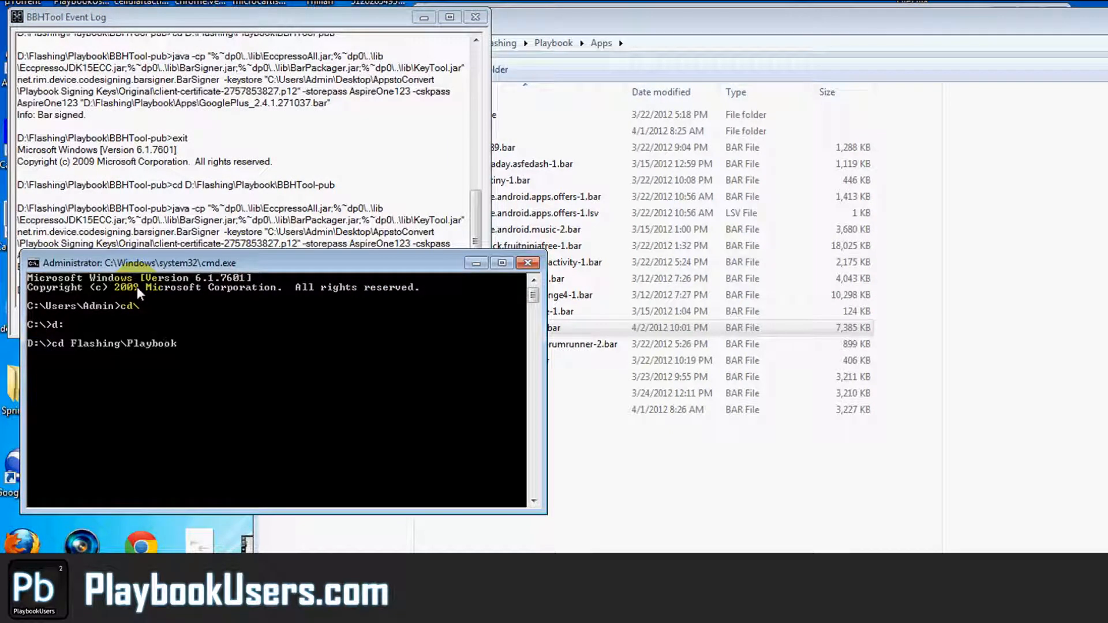
pyautogui.write('BBHTool-')
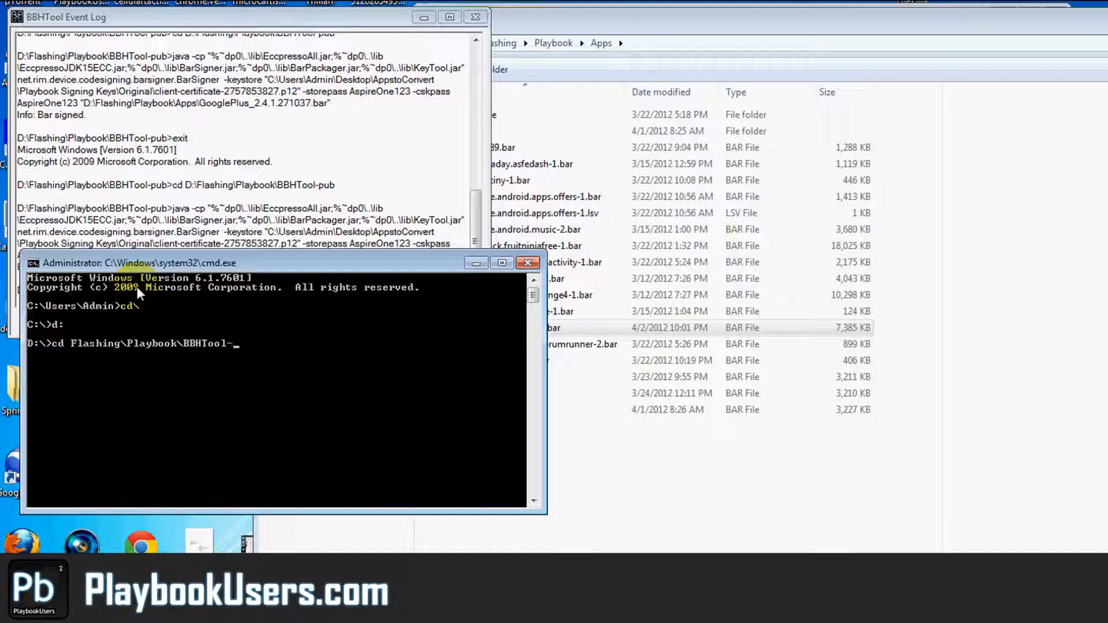
pyautogui.press('Return')
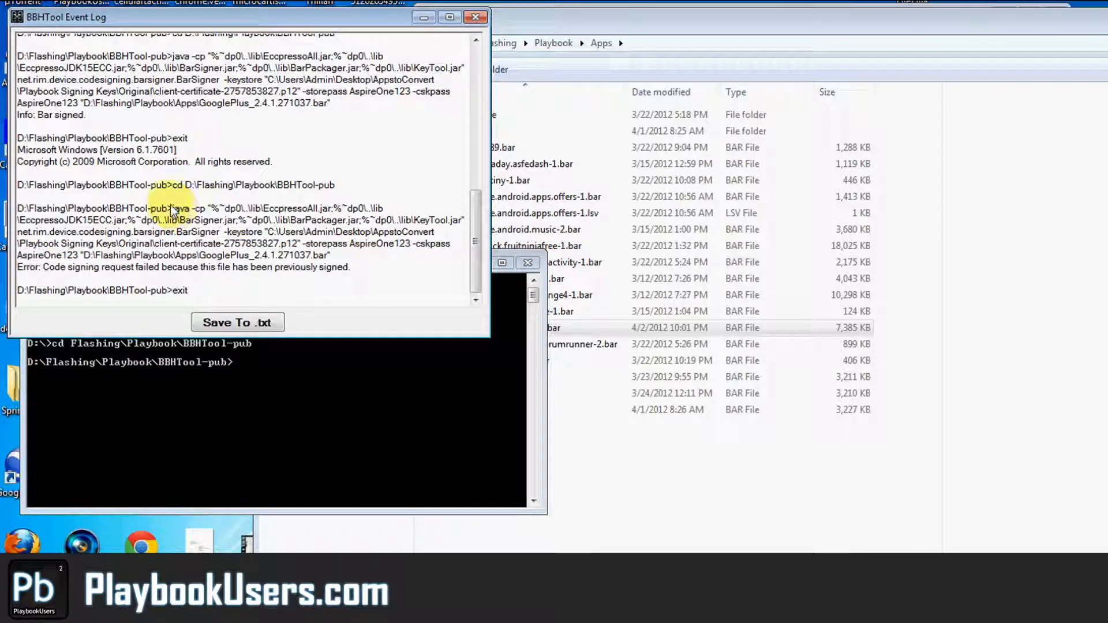
# Select the BarSigner java command for the GooglePlus BAR in the event log
pyautogui.moveTo(173, 208); pyautogui.dragTo(280, 232)
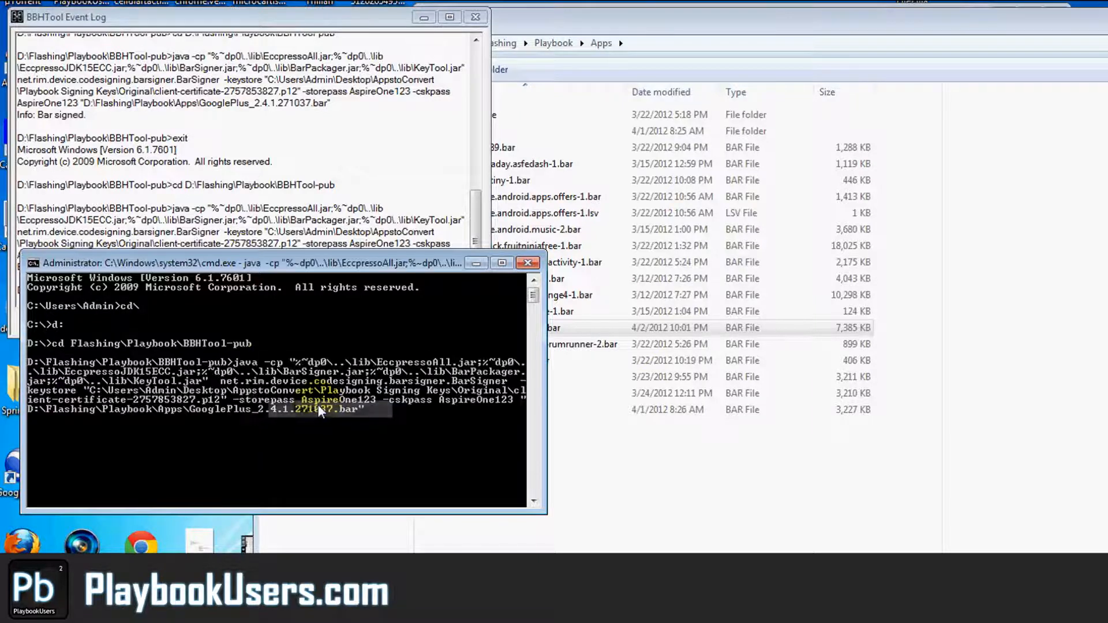
pyautogui.moveTo(673, 515)
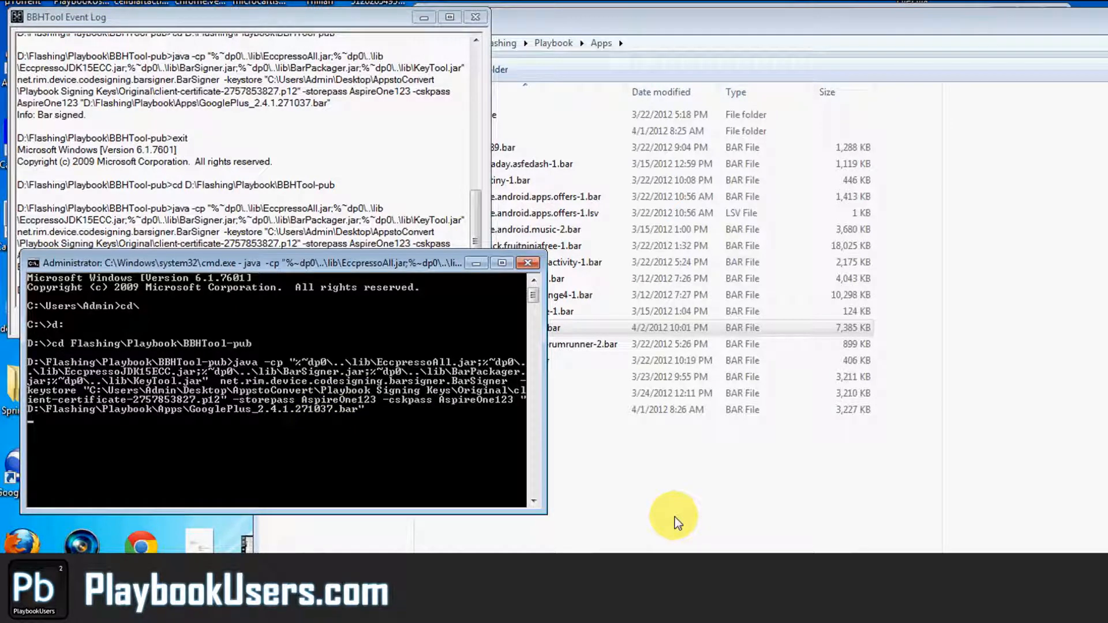
pyautogui.moveTo(486, 479)
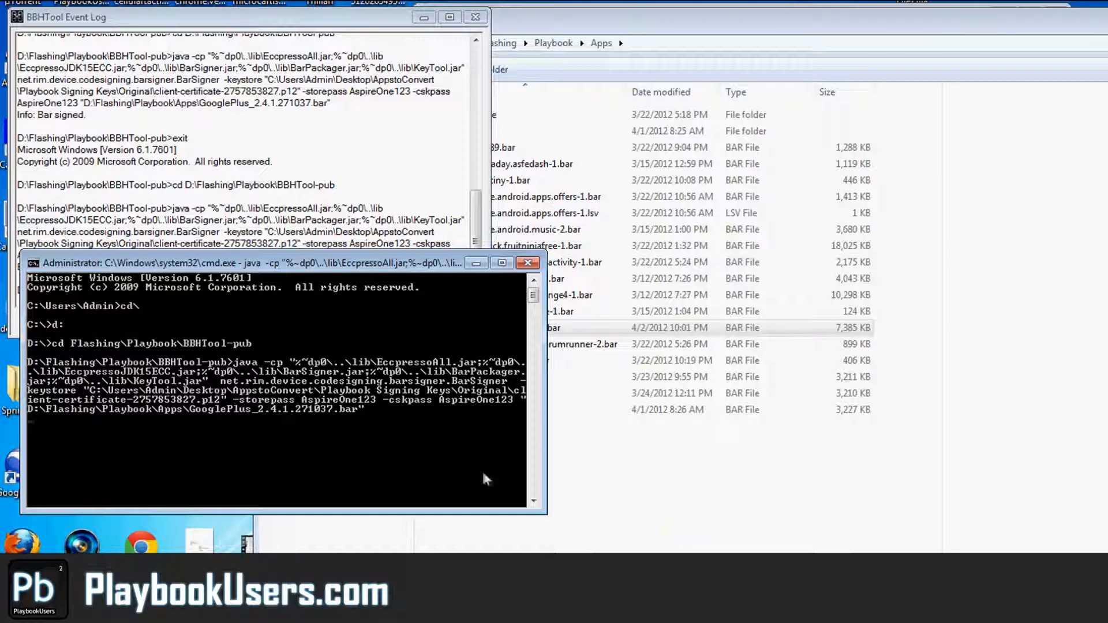
pyautogui.moveTo(817, 542)
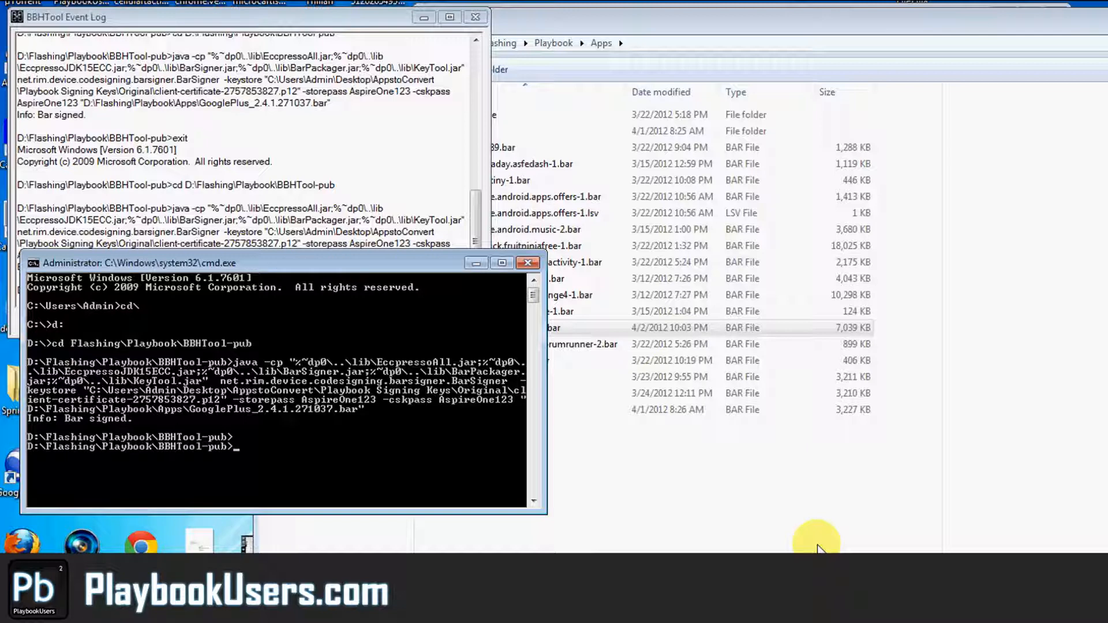
pyautogui.moveTo(817, 547)
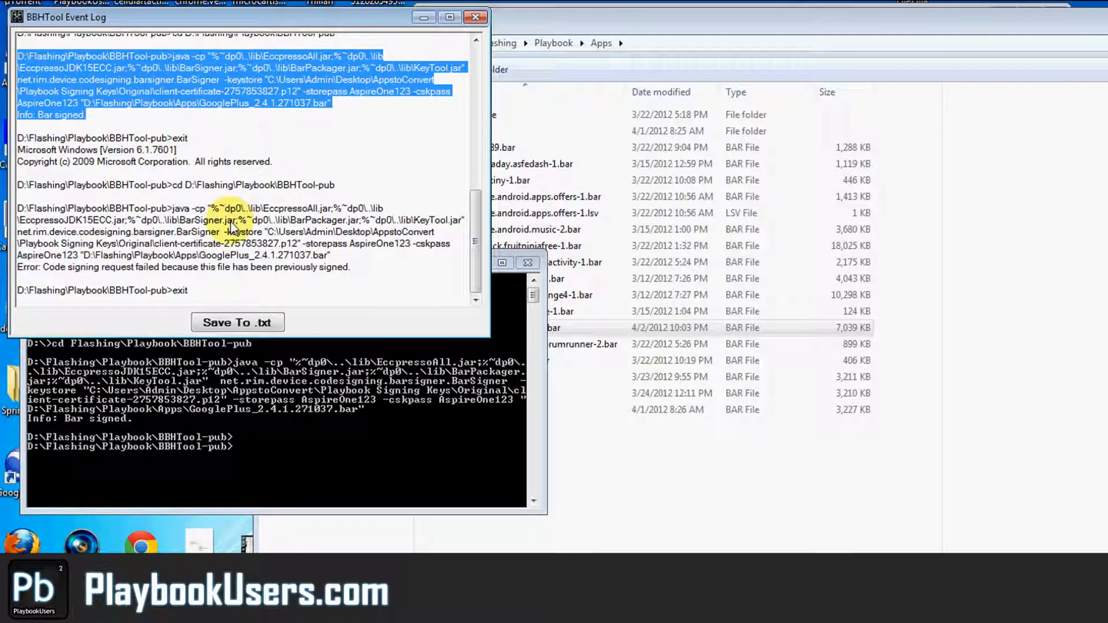
pyautogui.moveTo(262, 170)
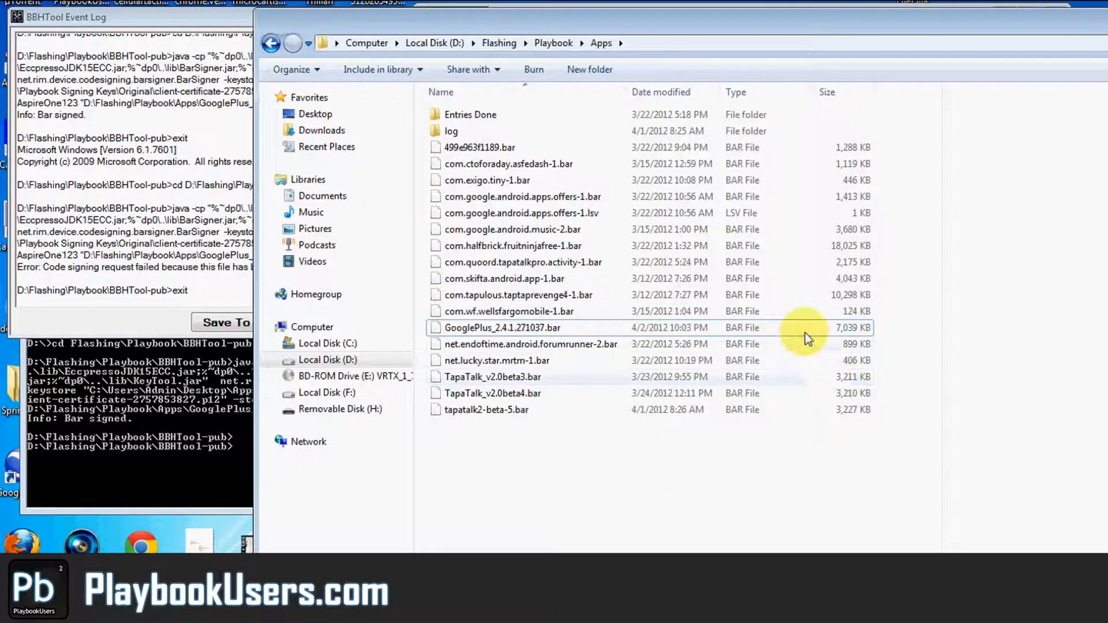
# Select the re-signed GooglePlus_2.4.1.271037.bar, now 7,039 KB modified at 10:03 PM
pyautogui.click(502, 327)
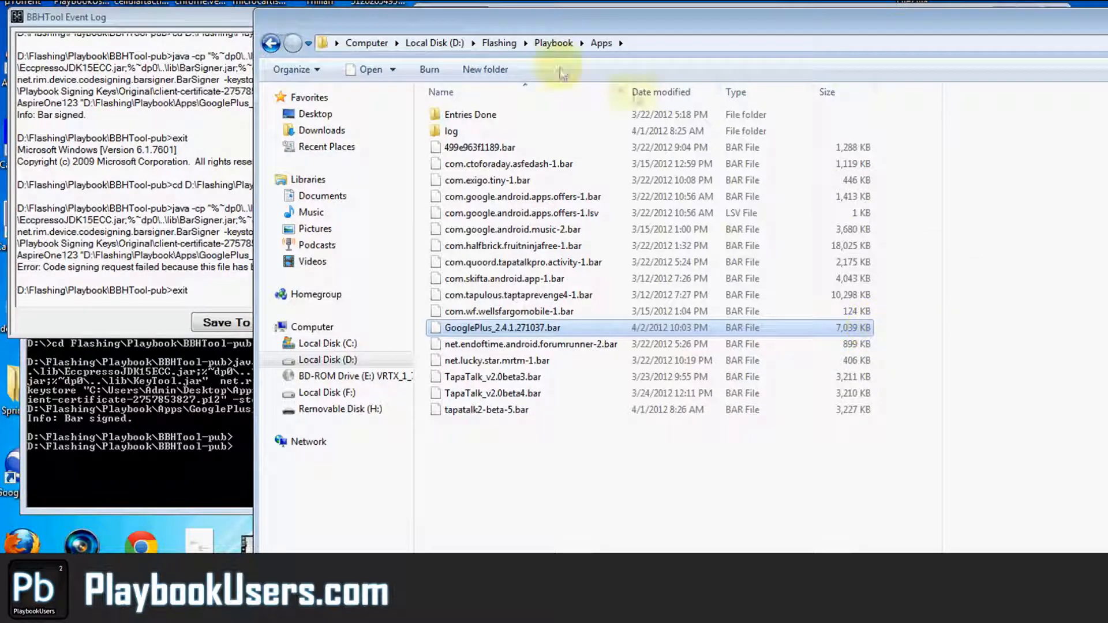
pyautogui.moveTo(262, 23)
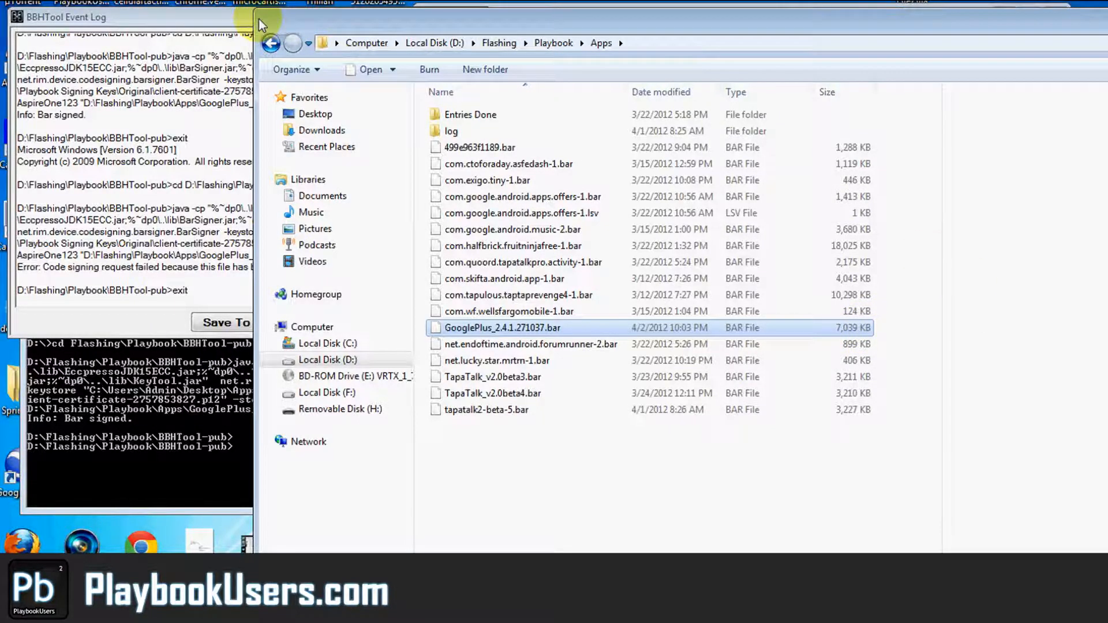